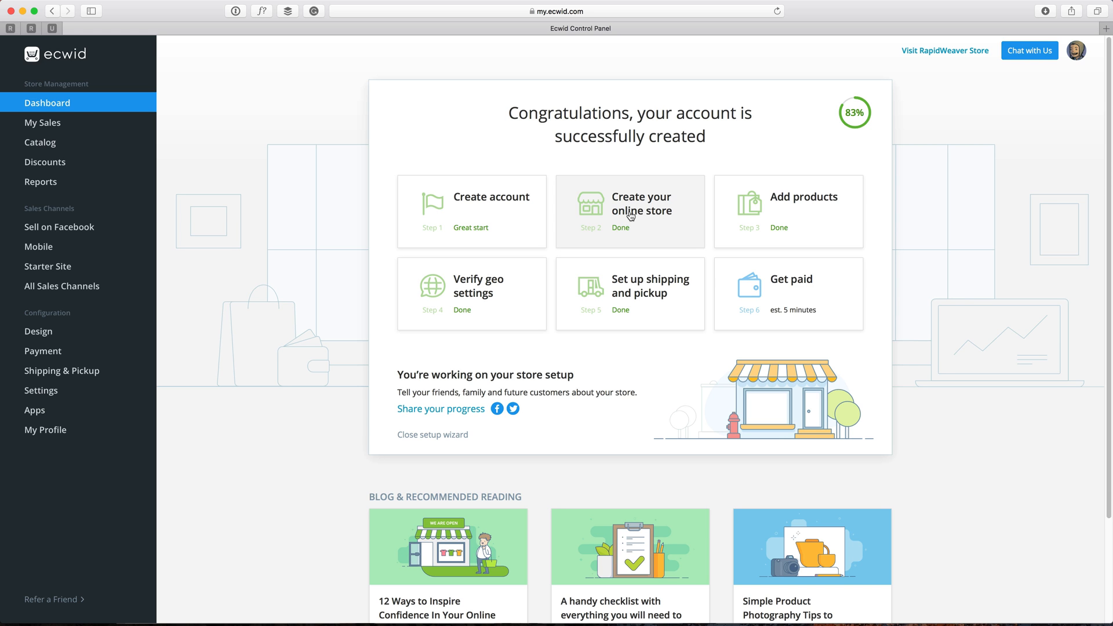
pyautogui.moveTo(600, 229)
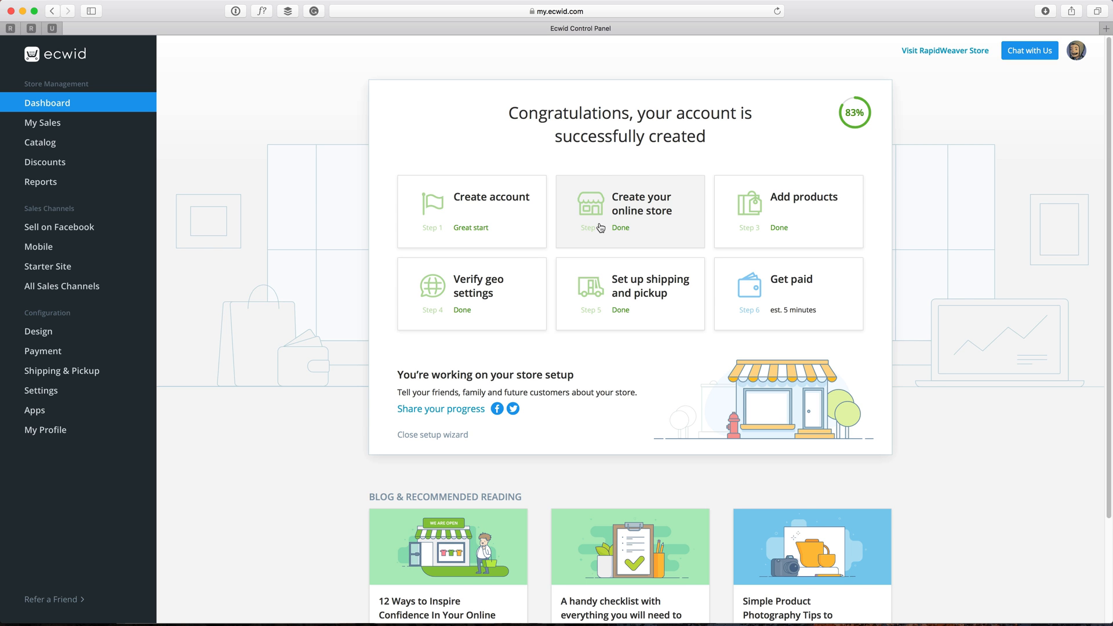
# Start creating the online store for an existing website on another platform.
pyautogui.click(628, 211)
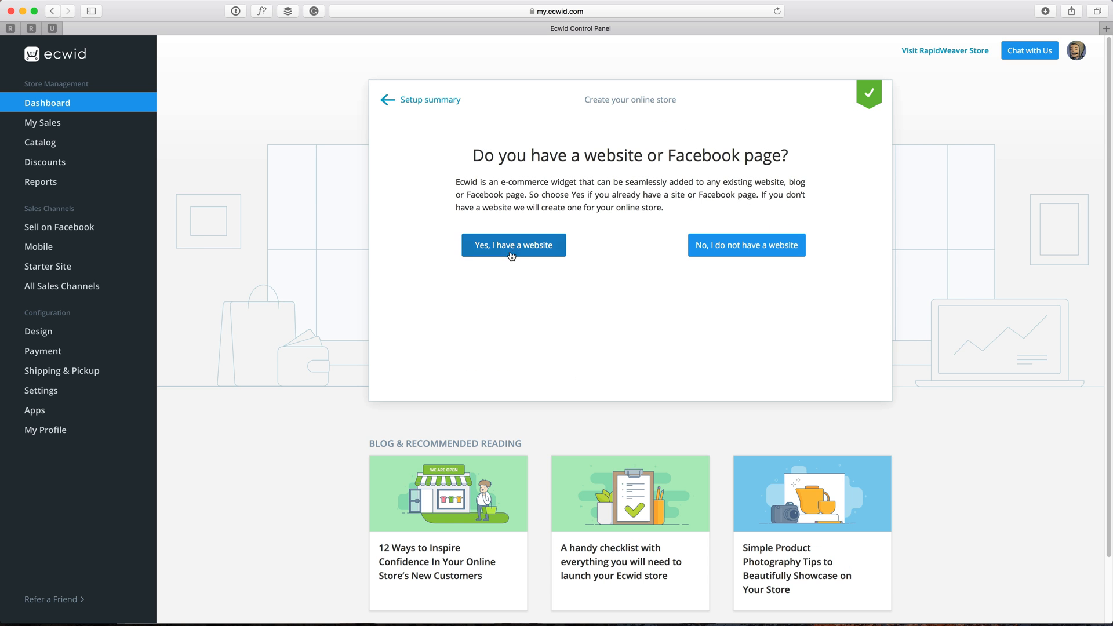
pyautogui.click(513, 244)
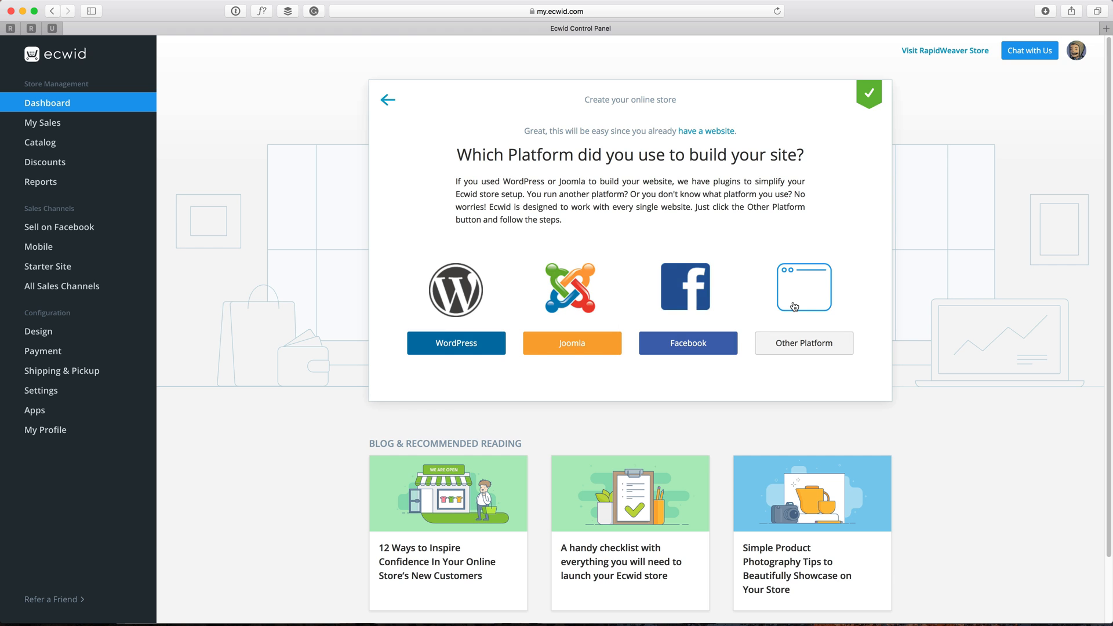
pyautogui.click(803, 343)
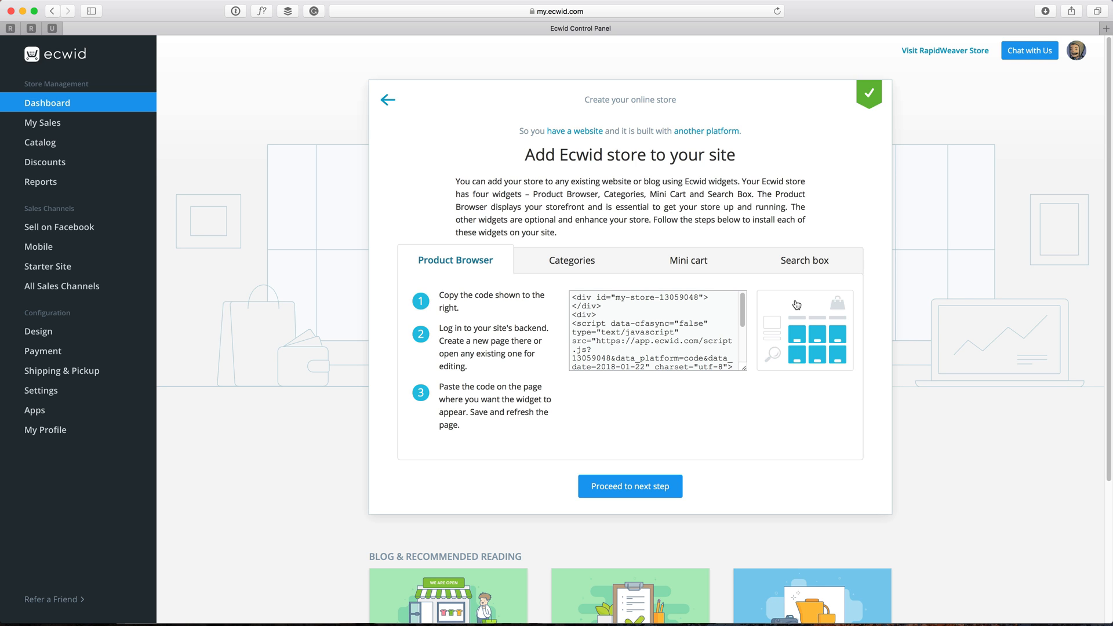
pyautogui.moveTo(458, 265)
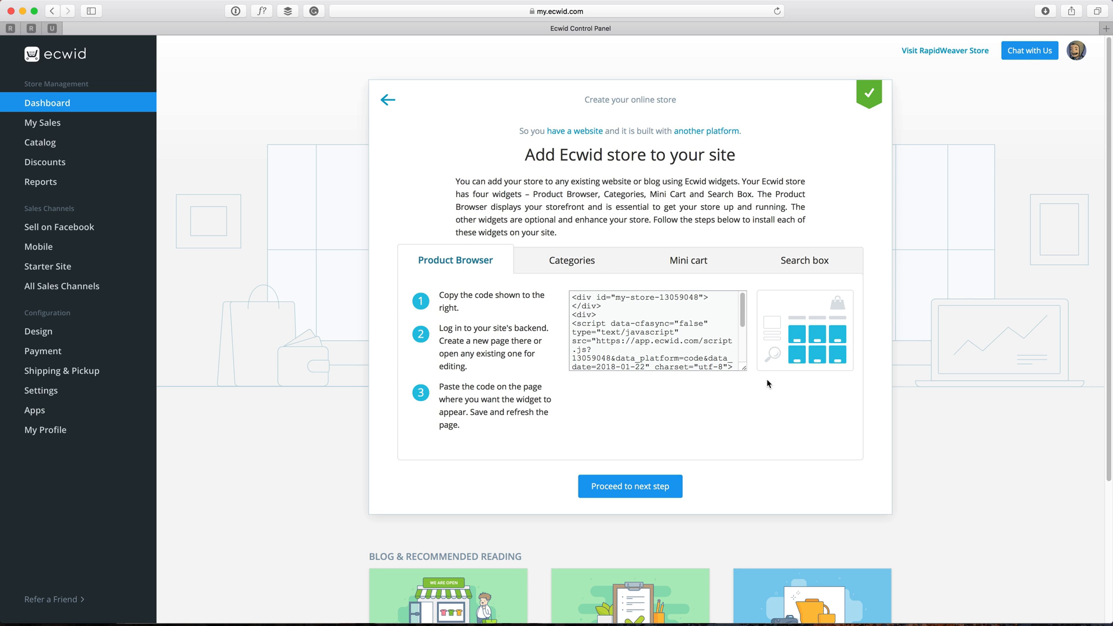
pyautogui.moveTo(836, 354)
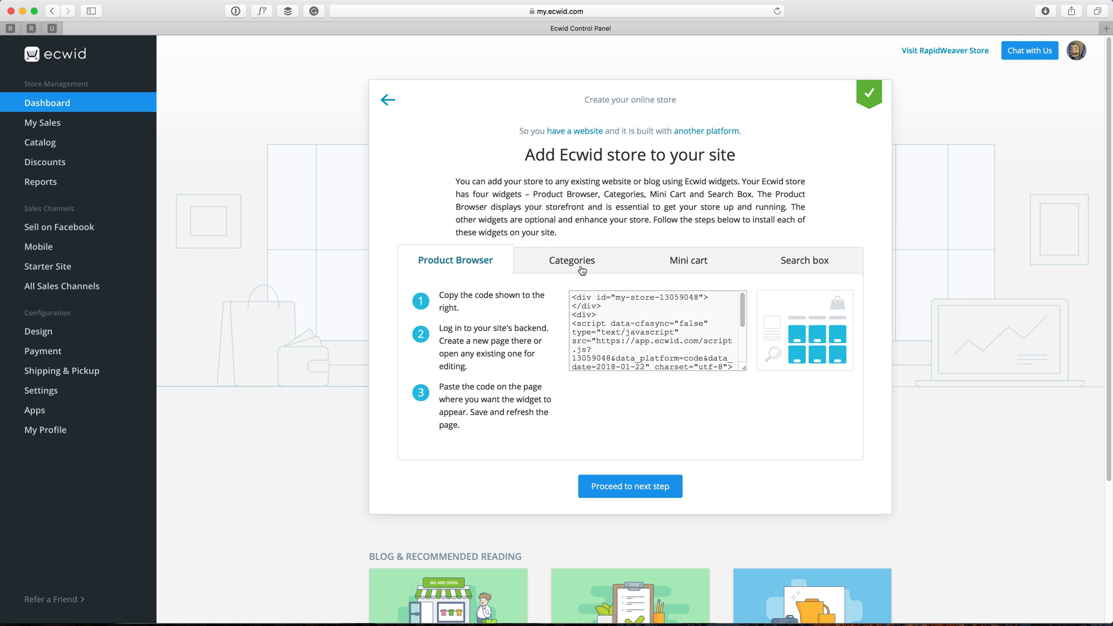
# Review the Mini cart, Search box and Product Browser widget codes and copy the Product Browser code.
pyautogui.click(688, 260)
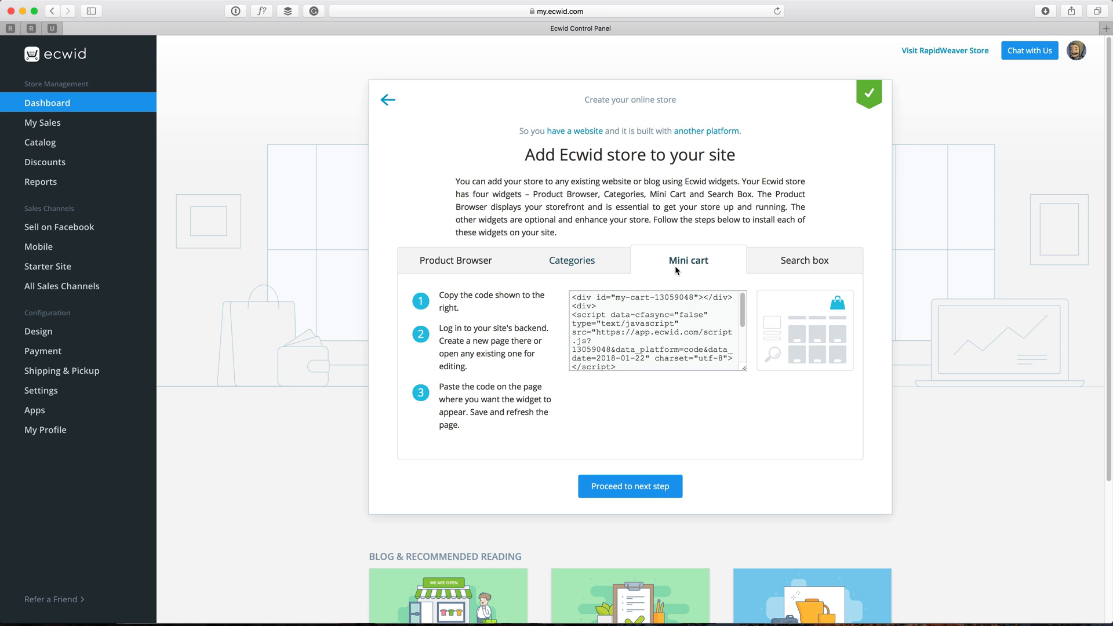
pyautogui.click(805, 259)
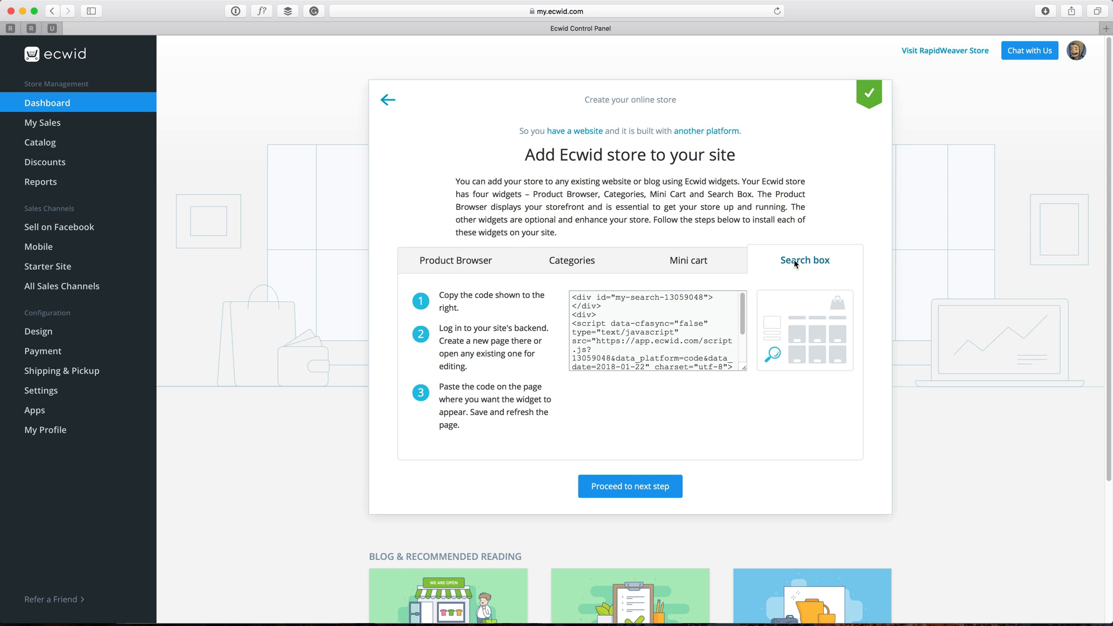
pyautogui.click(454, 260)
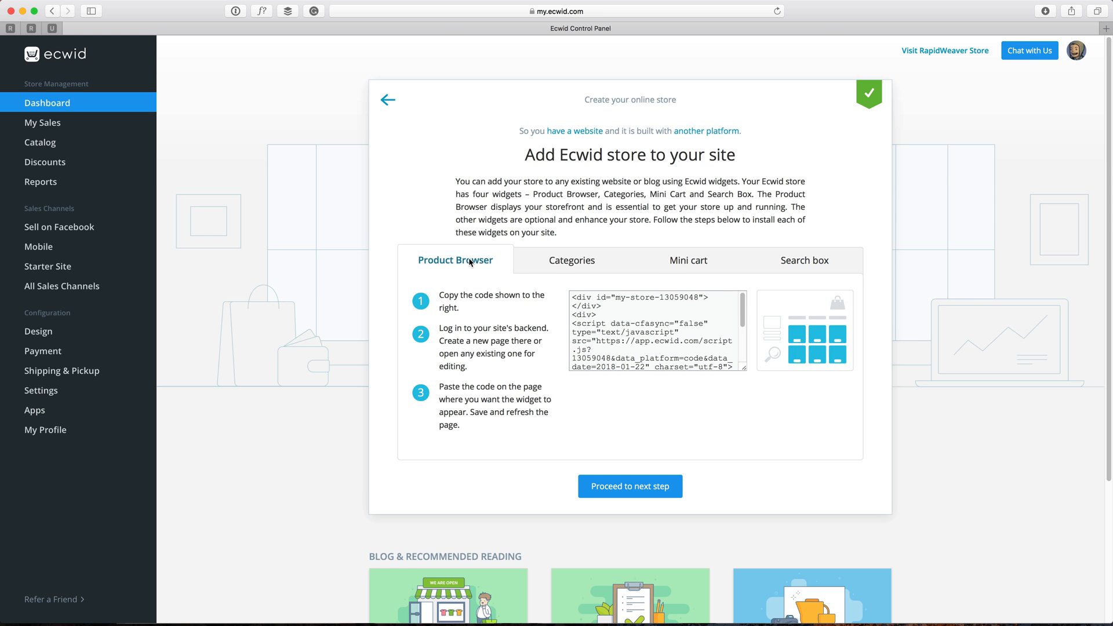
pyautogui.click(652, 330)
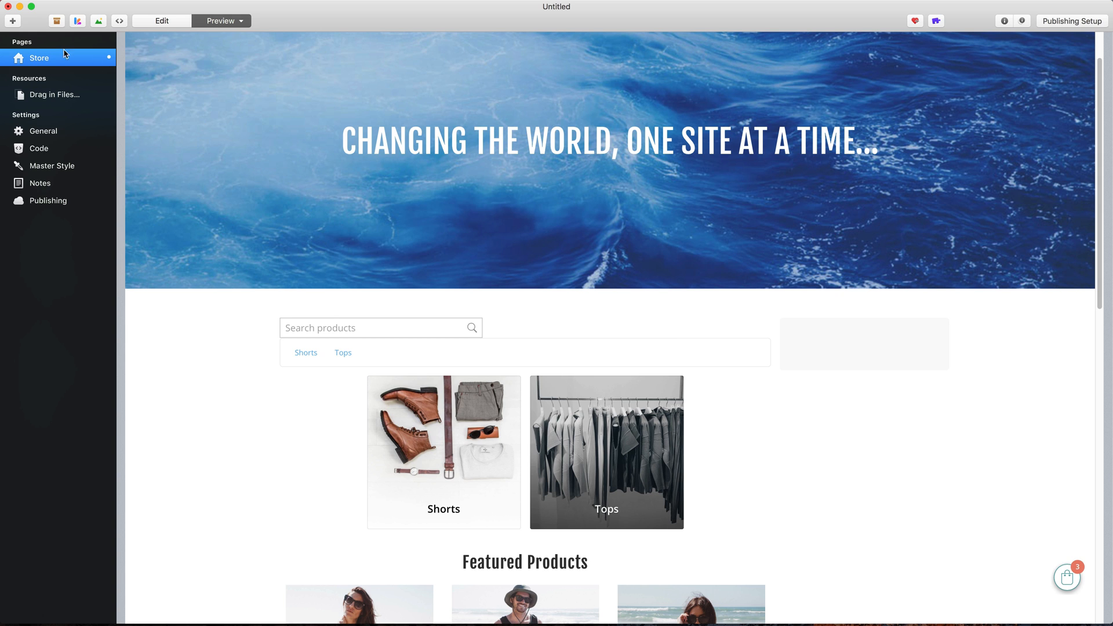
# Add a new Stacks page and find the Nav. Bar stack in the Foundry library by searching 'nav'.
pyautogui.click(12, 21)
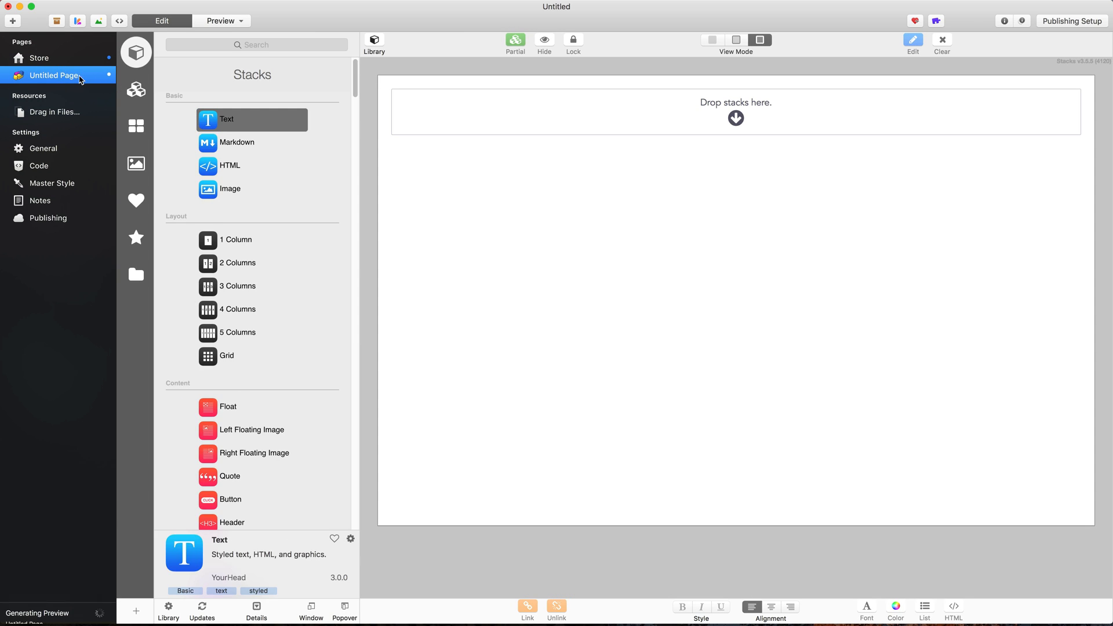
pyautogui.click(51, 75)
pyautogui.write('Stacks Store')
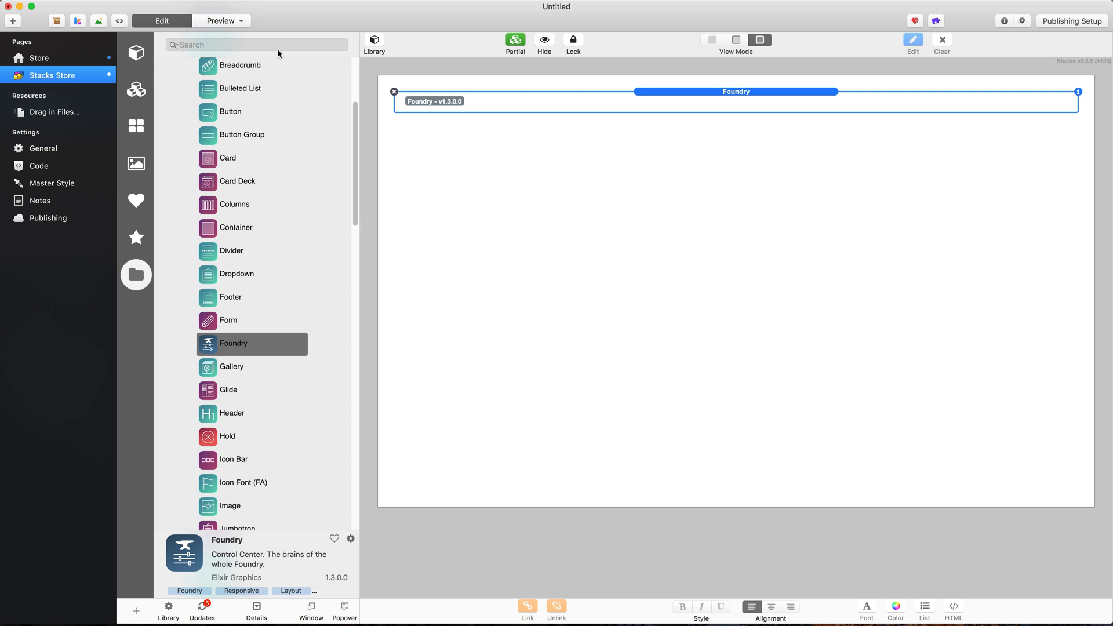
pyautogui.write('nav')
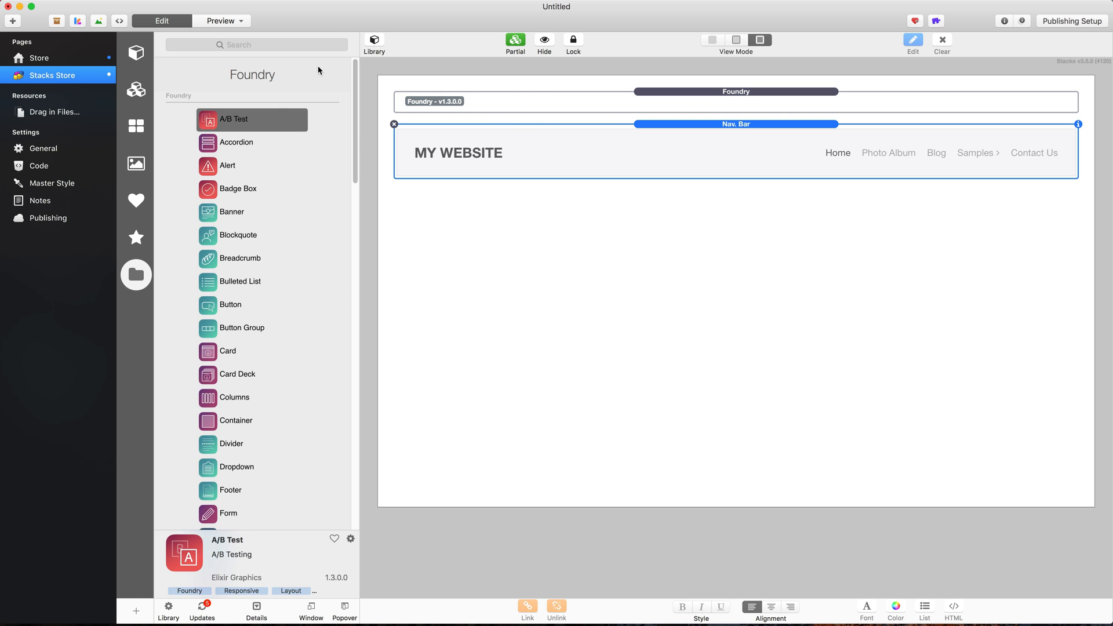
pyautogui.click(252, 420)
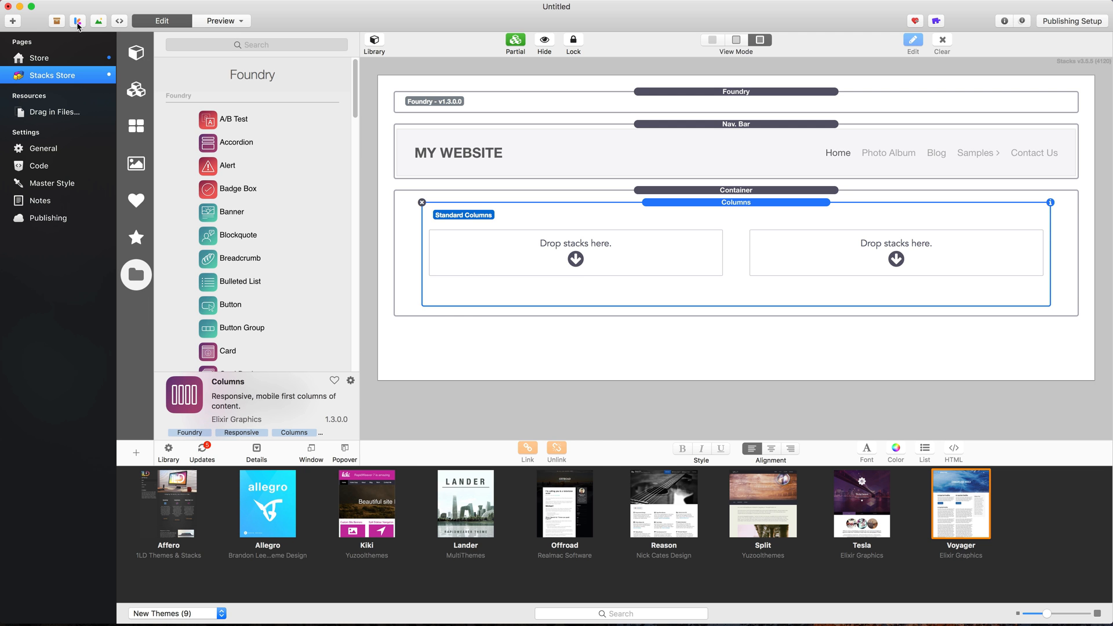
pyautogui.click(176, 612)
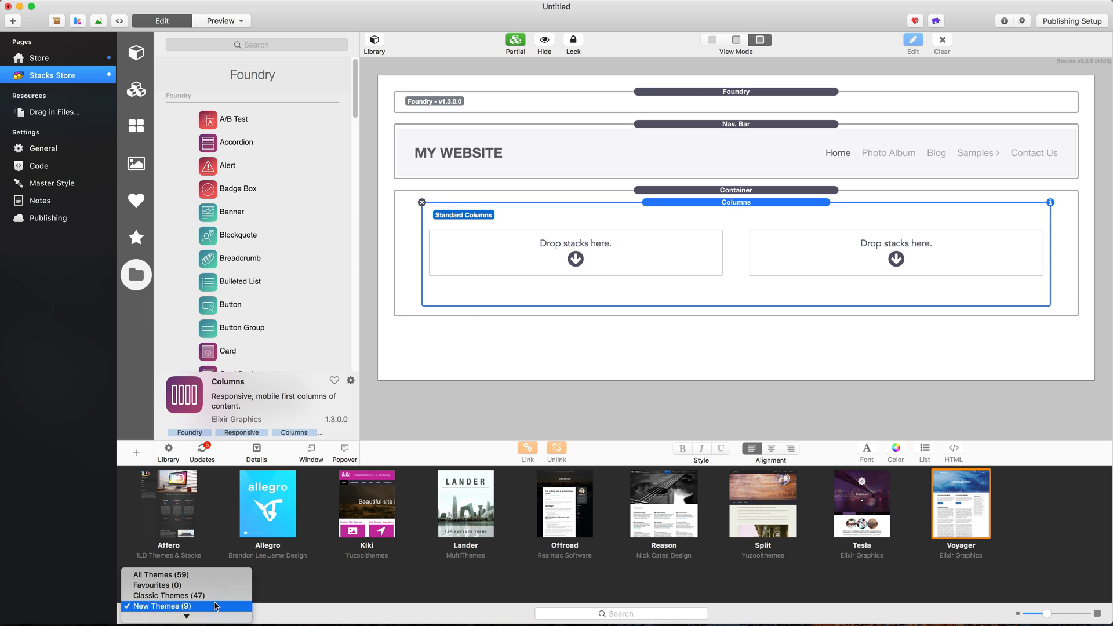
pyautogui.click(153, 615)
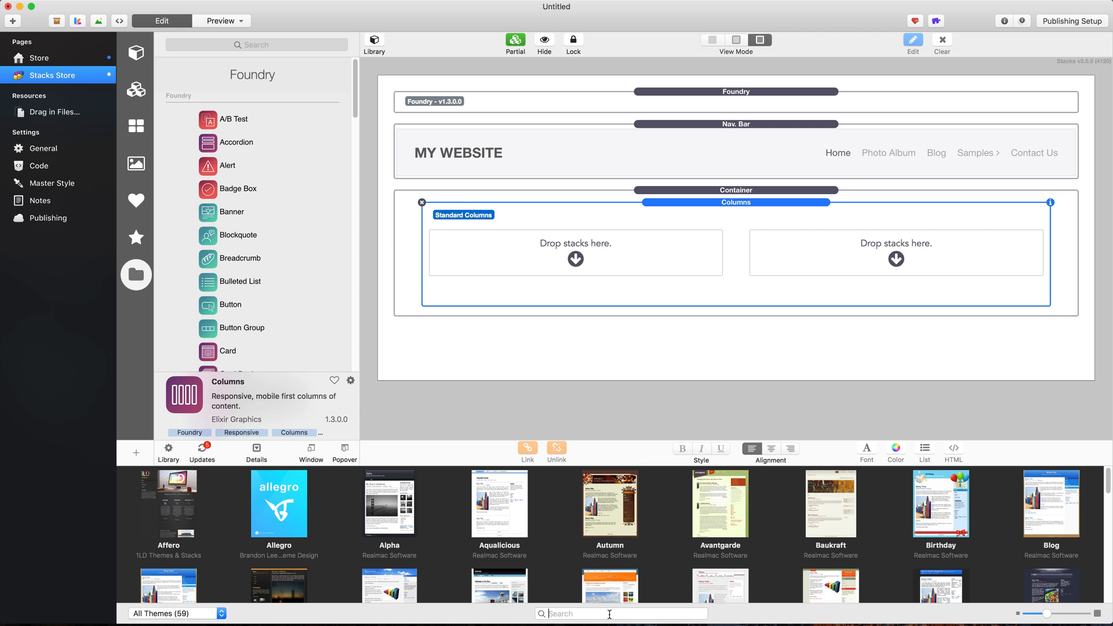
pyautogui.write('found')
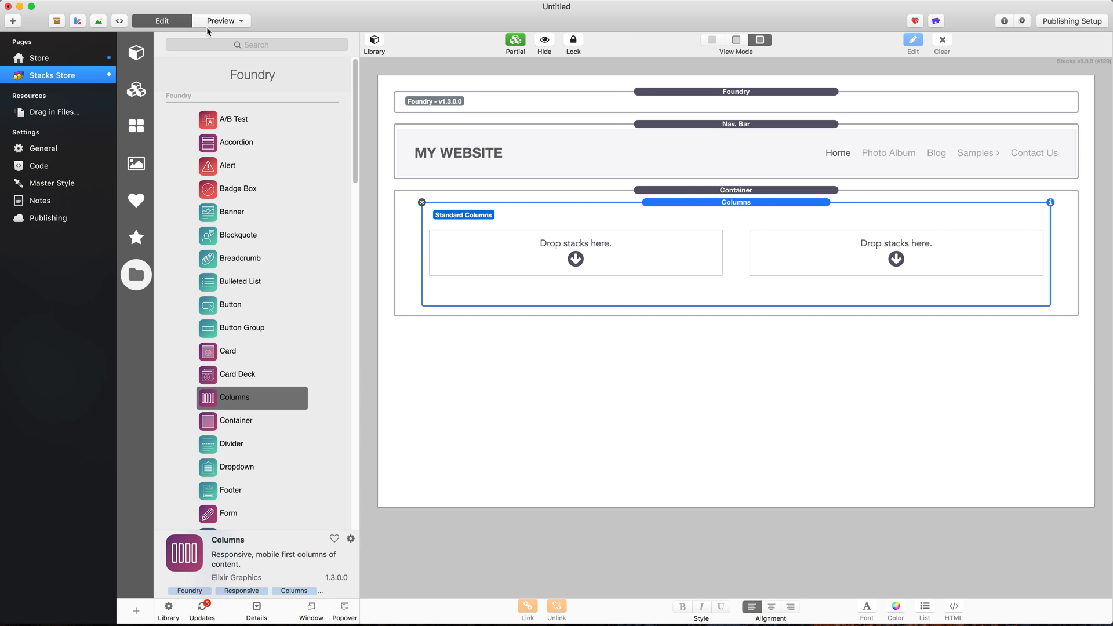
pyautogui.click(220, 20)
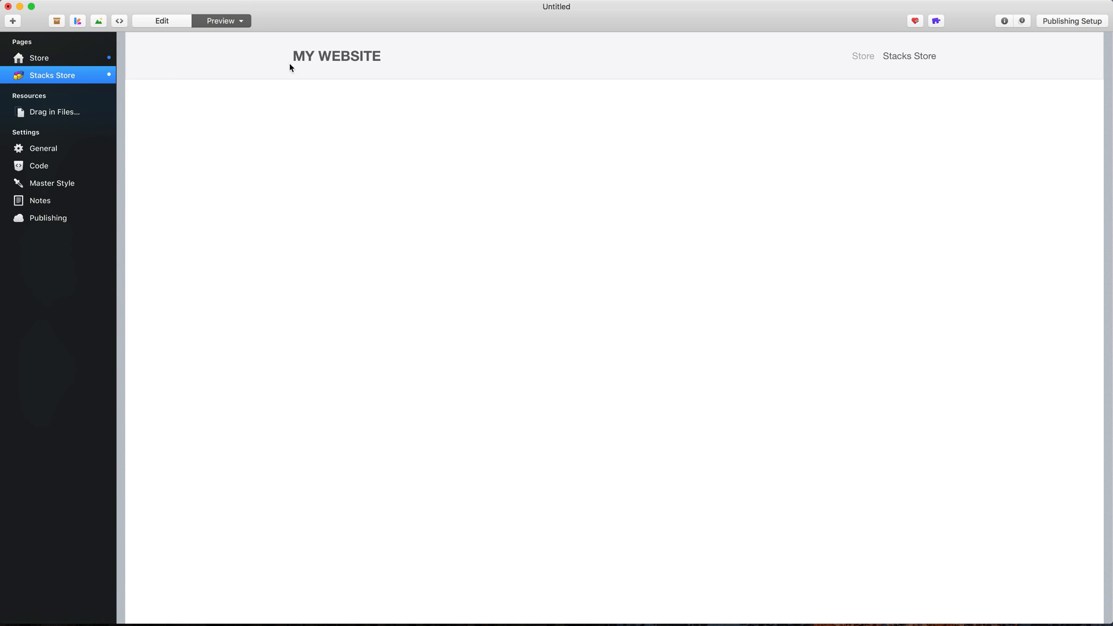
pyautogui.moveTo(330, 67)
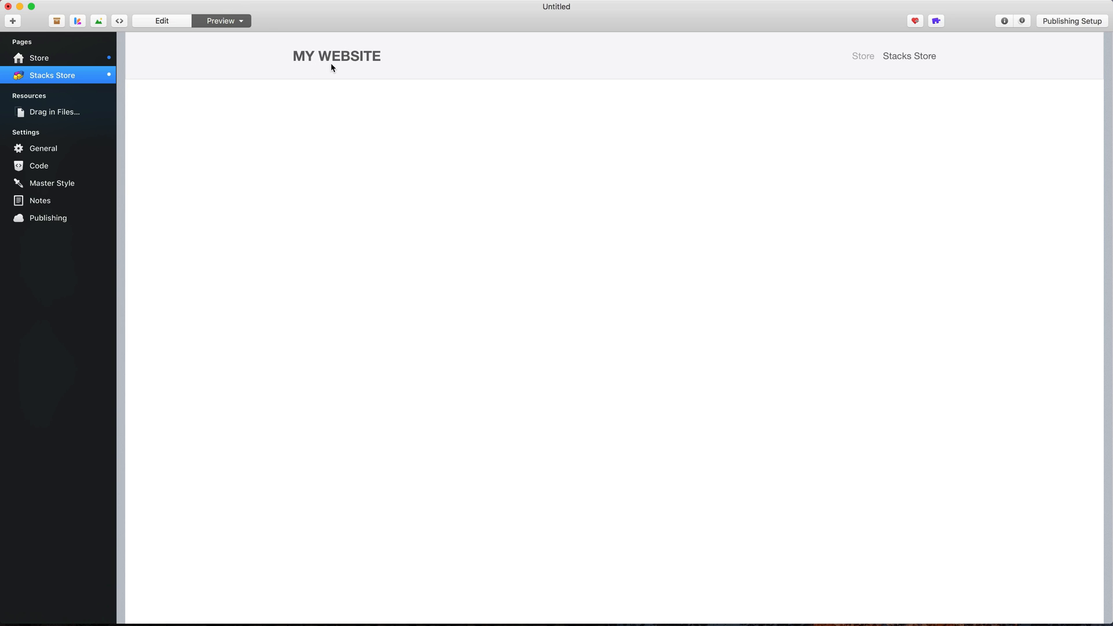
pyautogui.moveTo(868, 65)
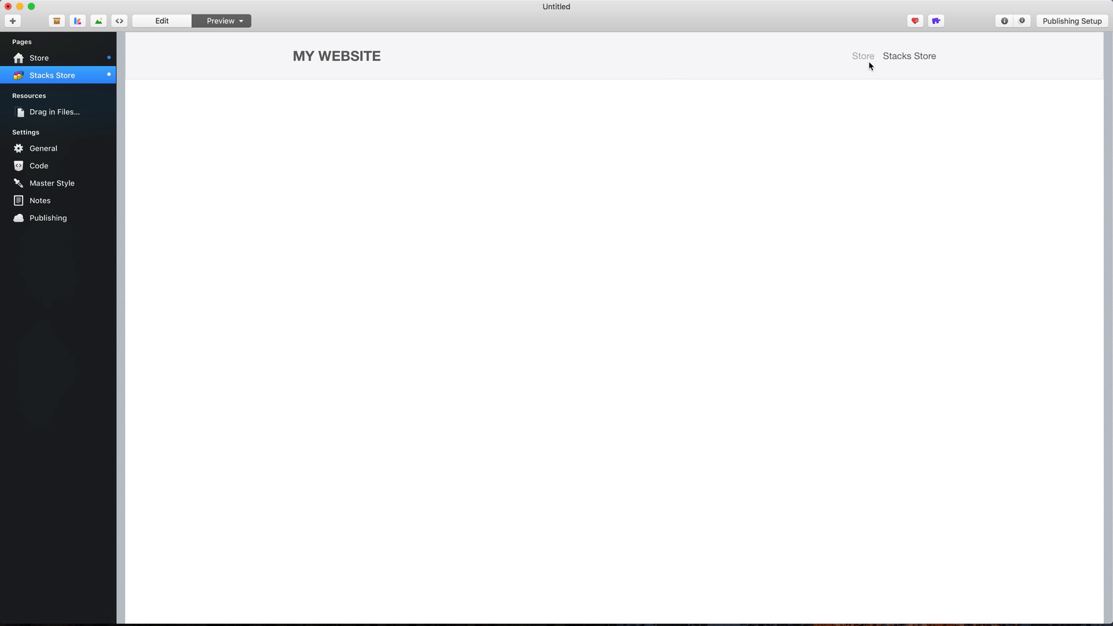
pyautogui.moveTo(922, 64)
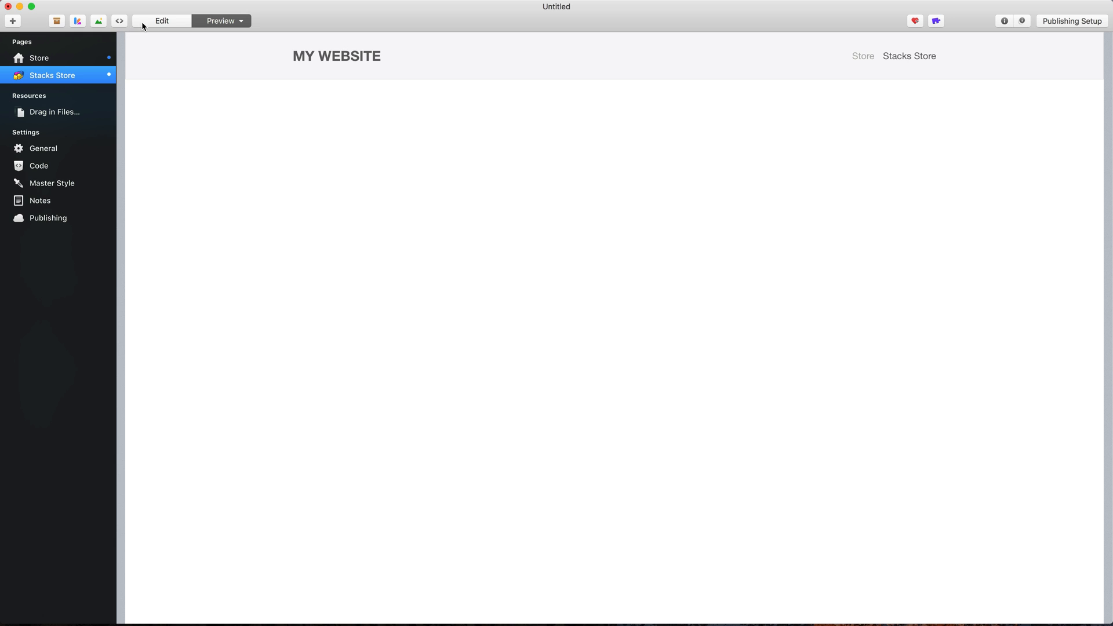
pyautogui.click(161, 21)
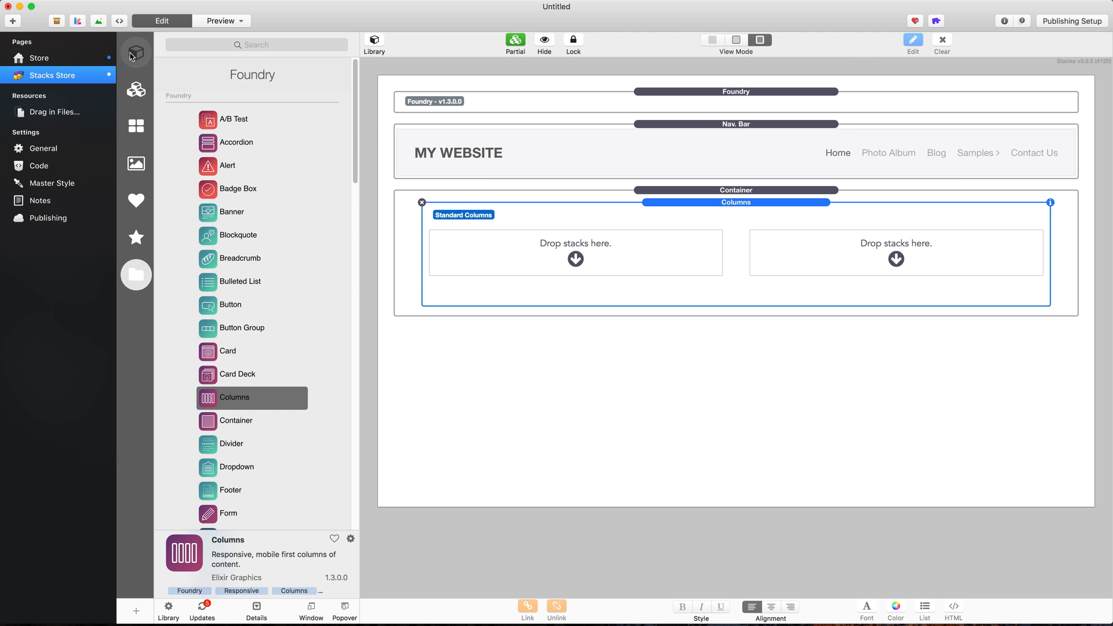
# Drop an HTML stack into the left column and fill it with the Ecwid product browser code.
pyautogui.click(135, 52)
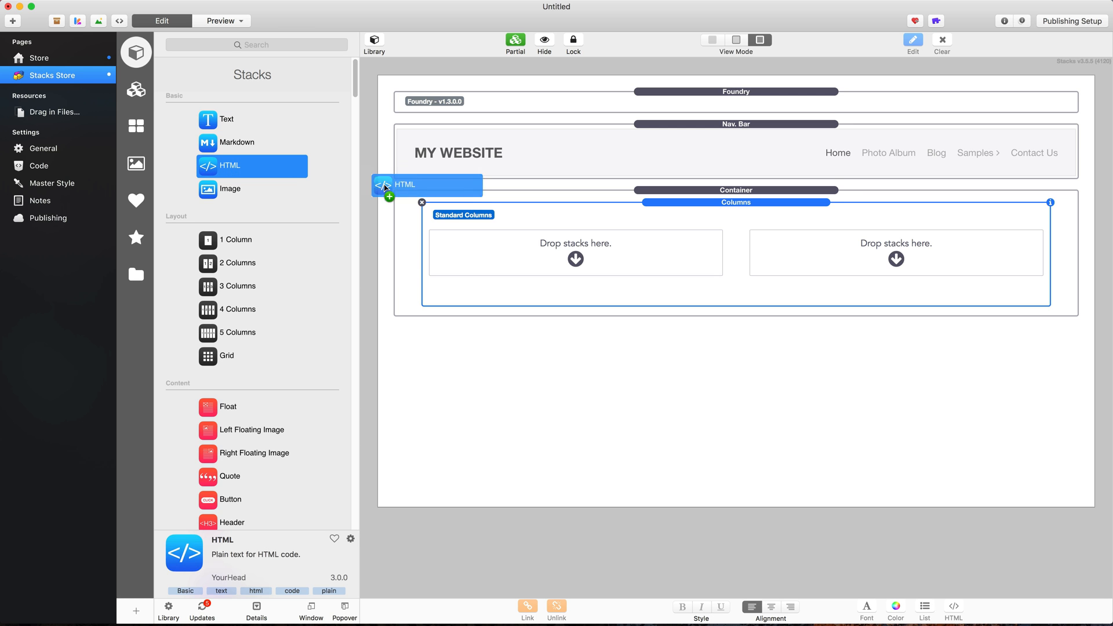
pyautogui.moveTo(426, 184); pyautogui.dragTo(575, 252)
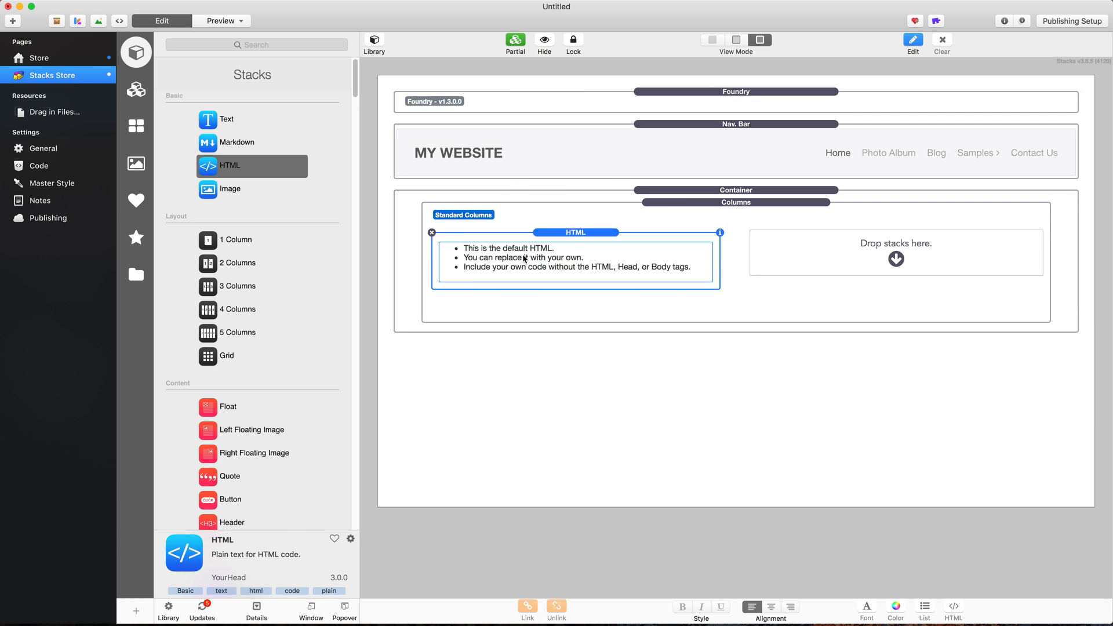
pyautogui.doubleClick(575, 257)
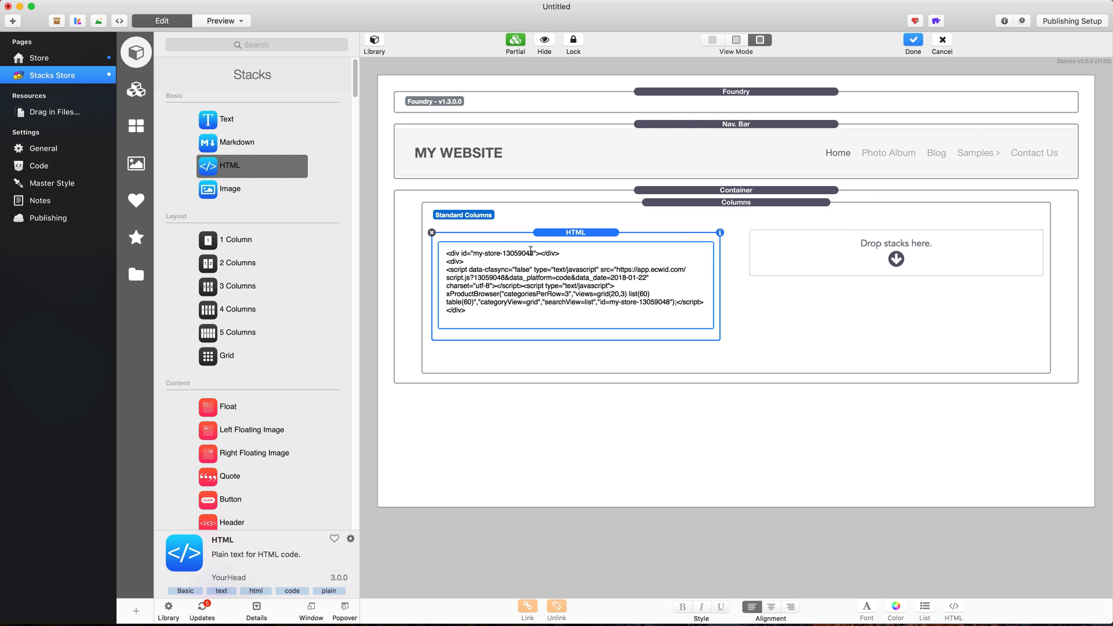
pyautogui.click(912, 42)
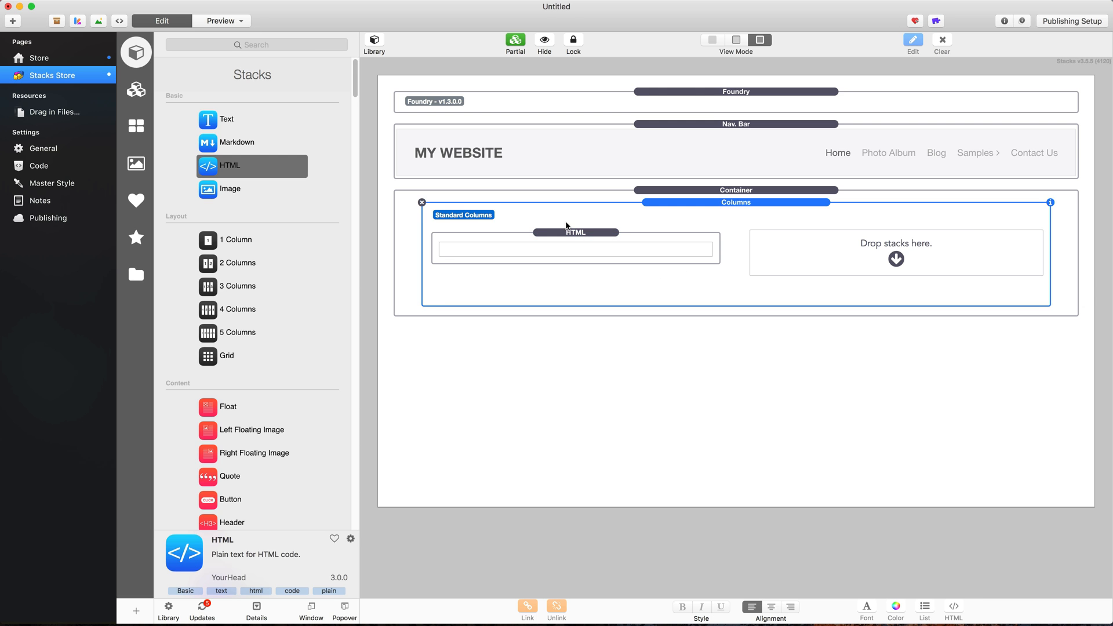
# Preview the store page, check the Boardshorts product page, then return to edit mode.
pyautogui.click(220, 21)
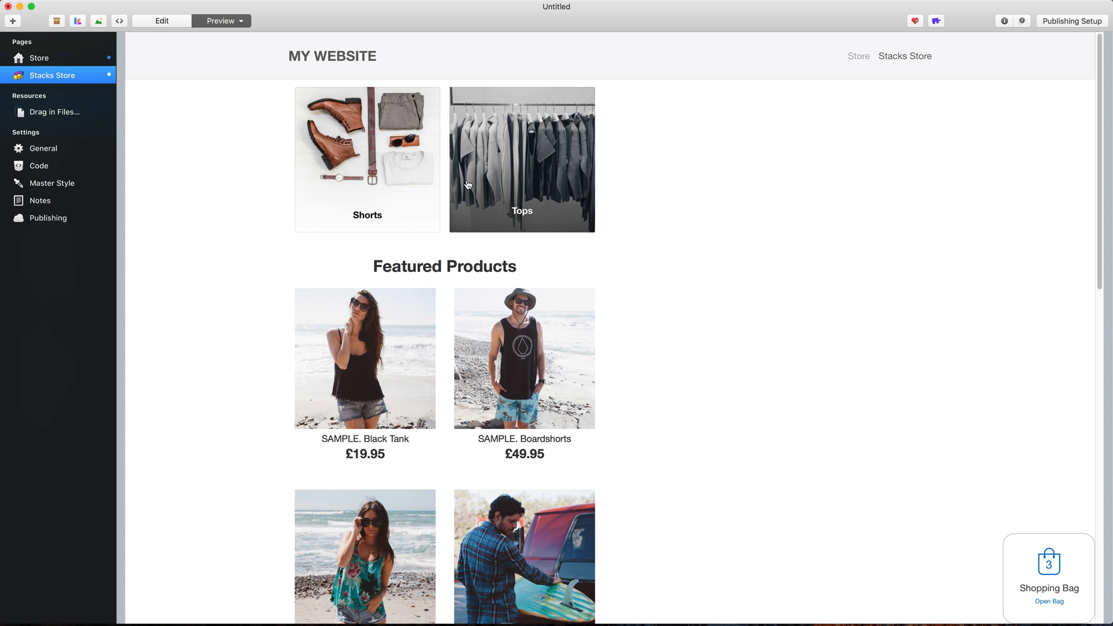
pyautogui.scroll(-3)
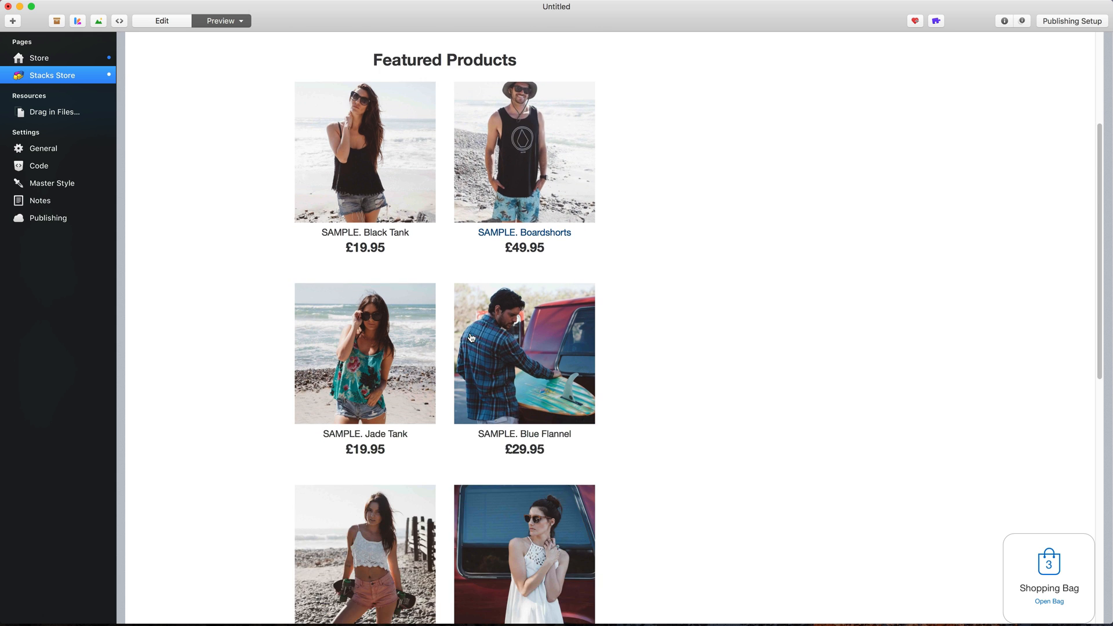
pyautogui.scroll(3)
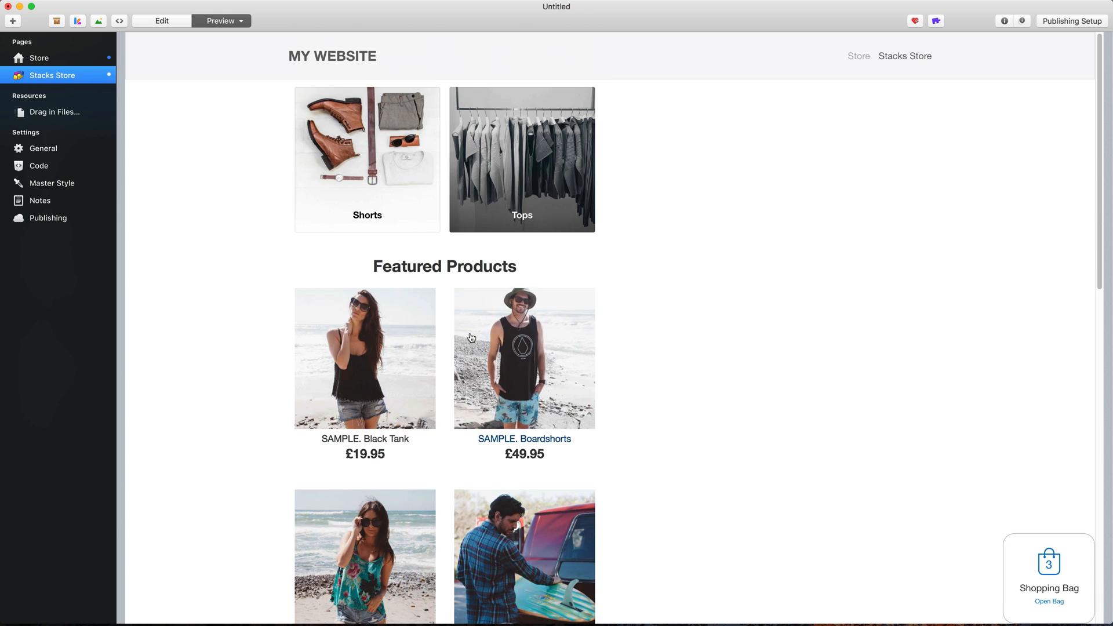
pyautogui.moveTo(472, 338)
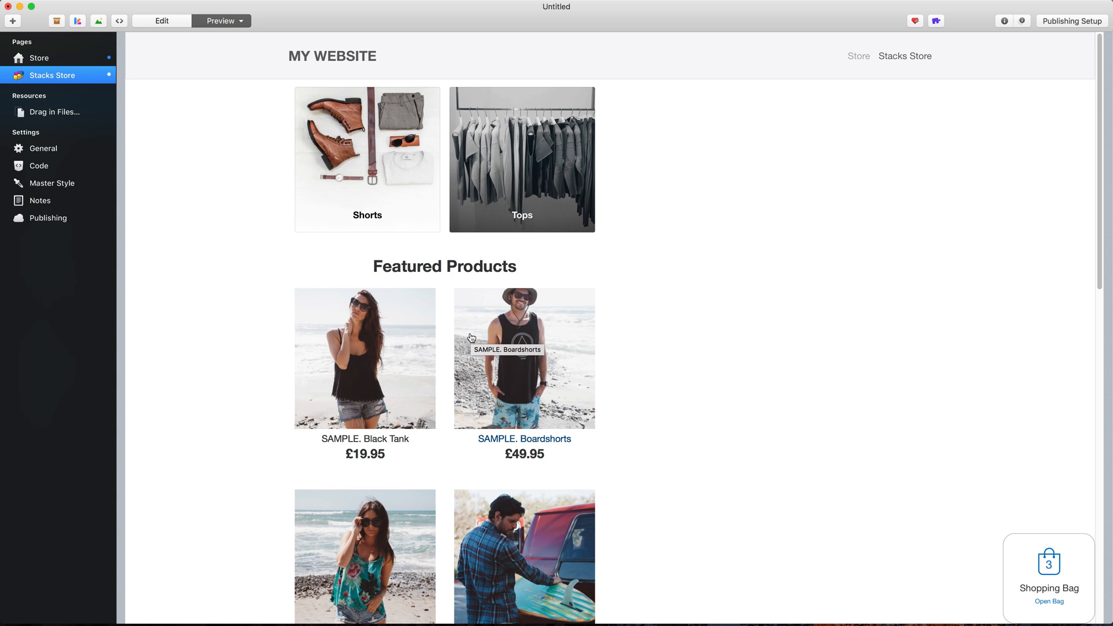
pyautogui.moveTo(594, 365)
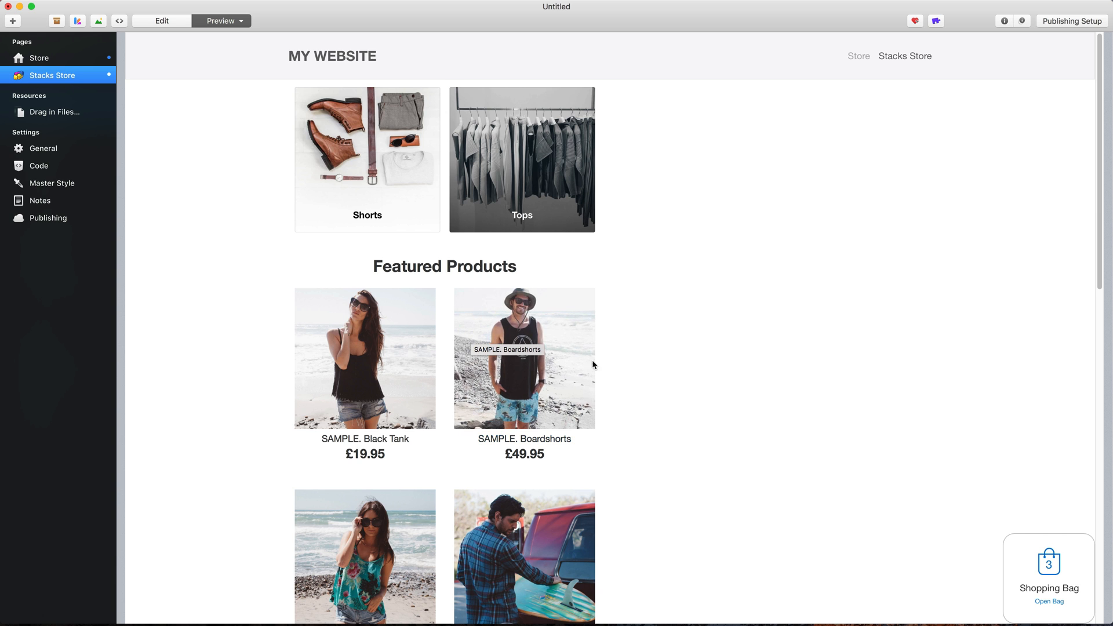
pyautogui.click(524, 358)
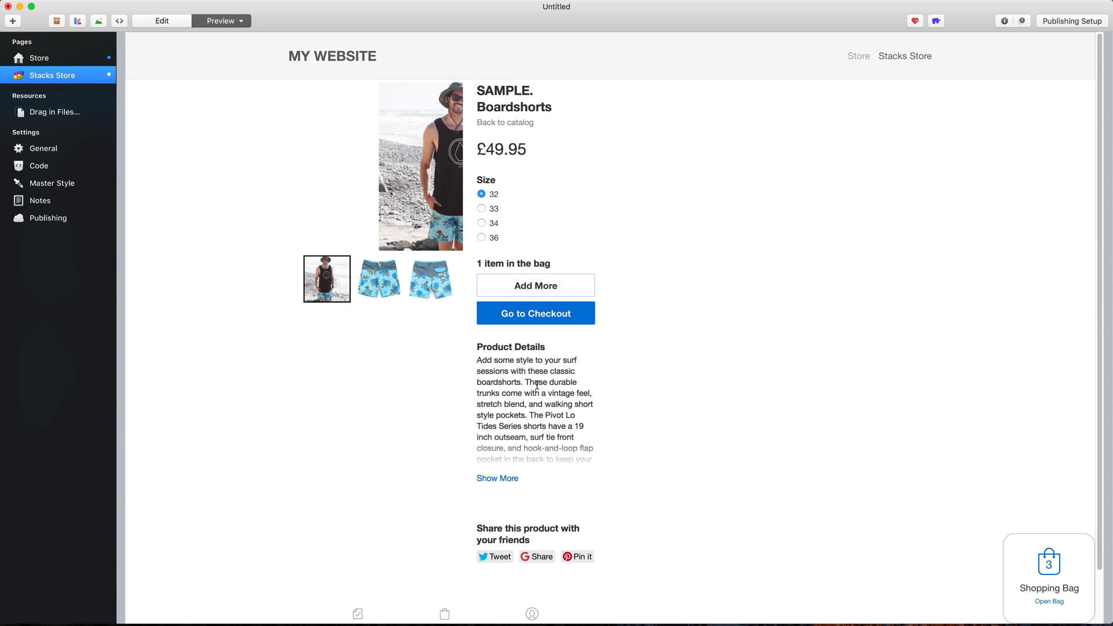
pyautogui.click(161, 21)
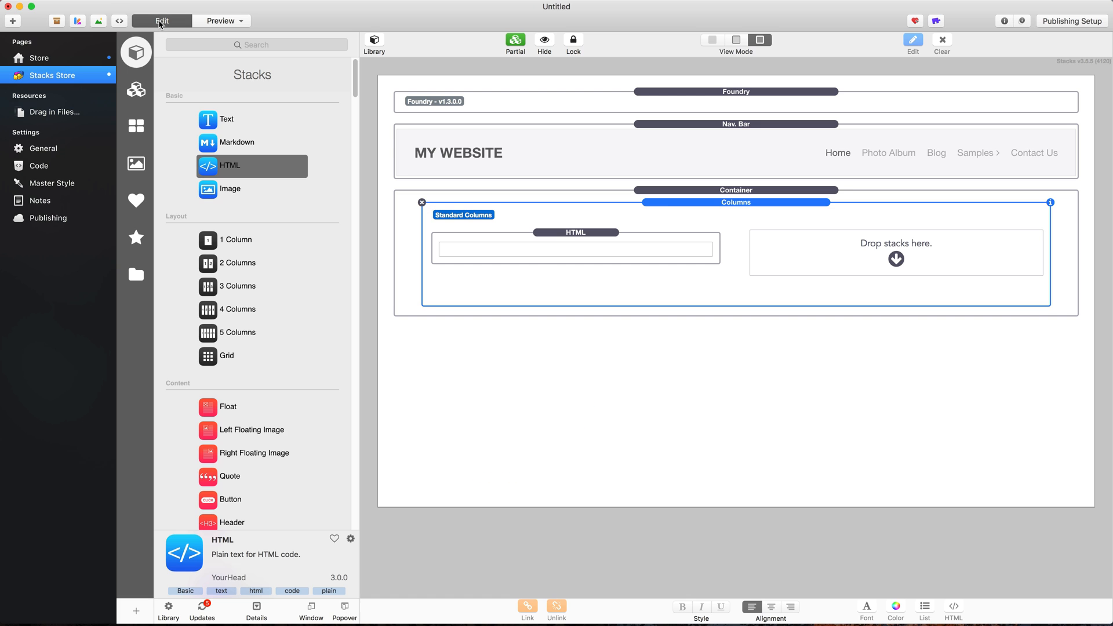
pyautogui.moveTo(1077, 218)
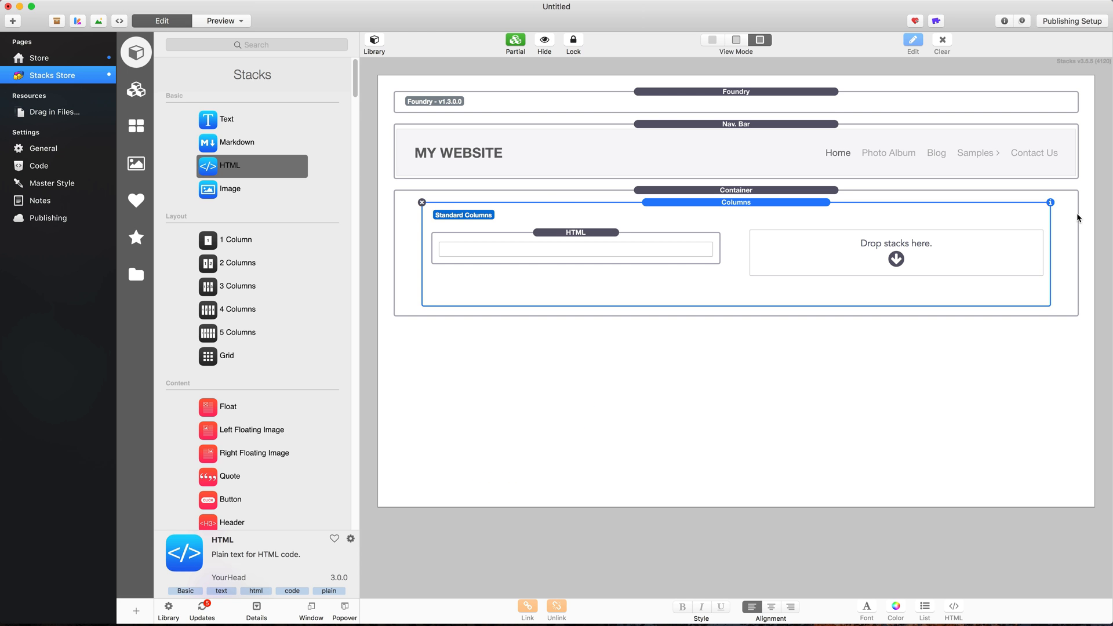
pyautogui.moveTo(966, 205)
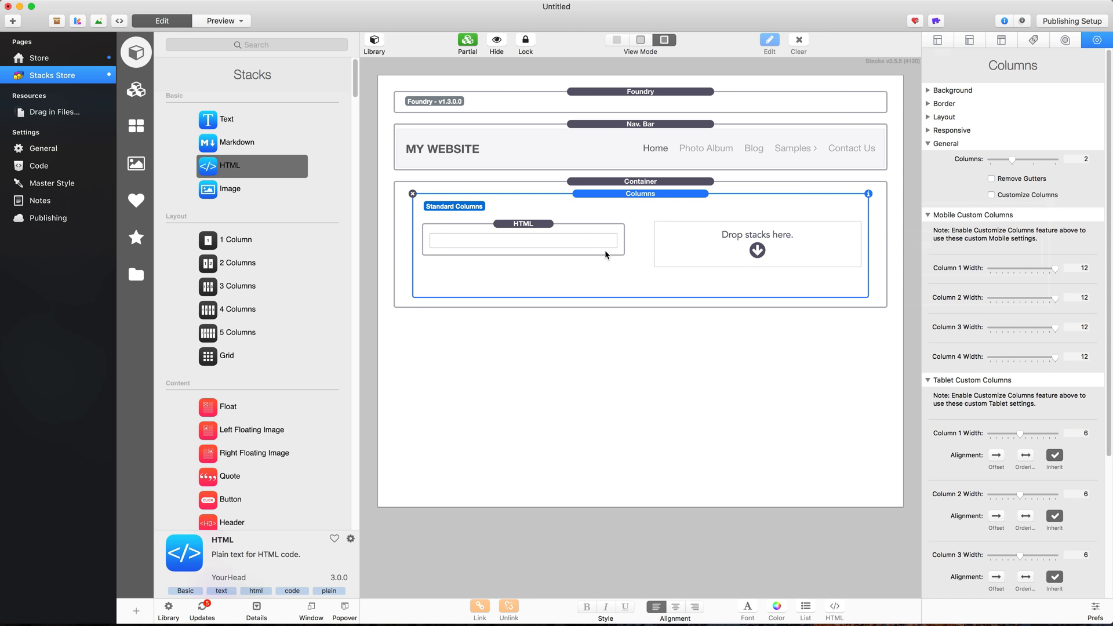
# Customize the Columns stack to a 9/3 width split without a separate desktop breakpoint.
pyautogui.click(252, 189)
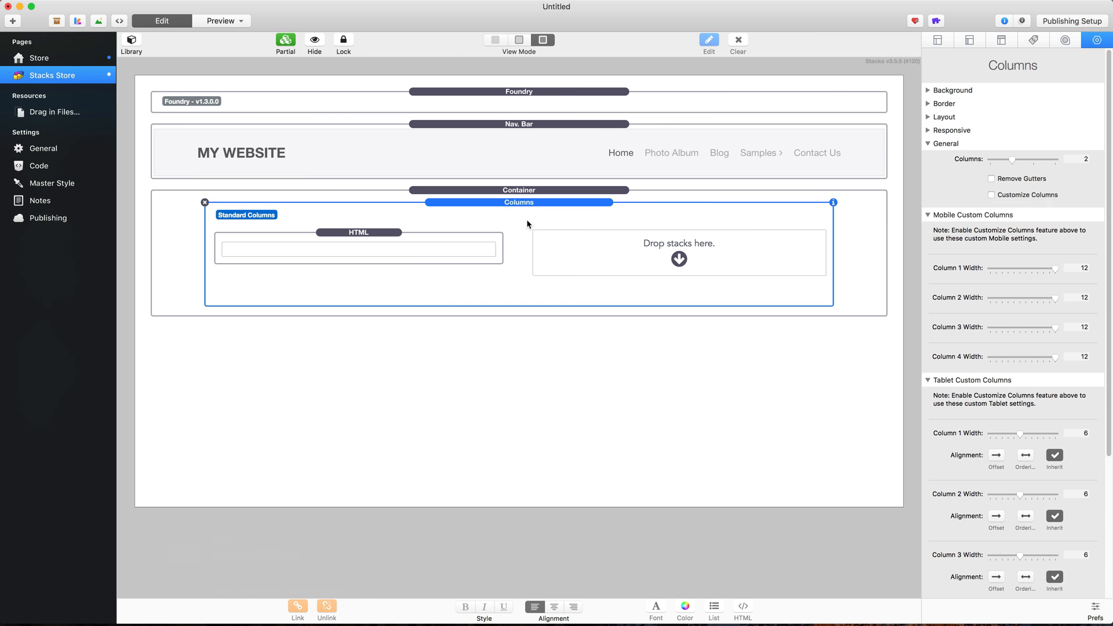
pyautogui.moveTo(389, 242)
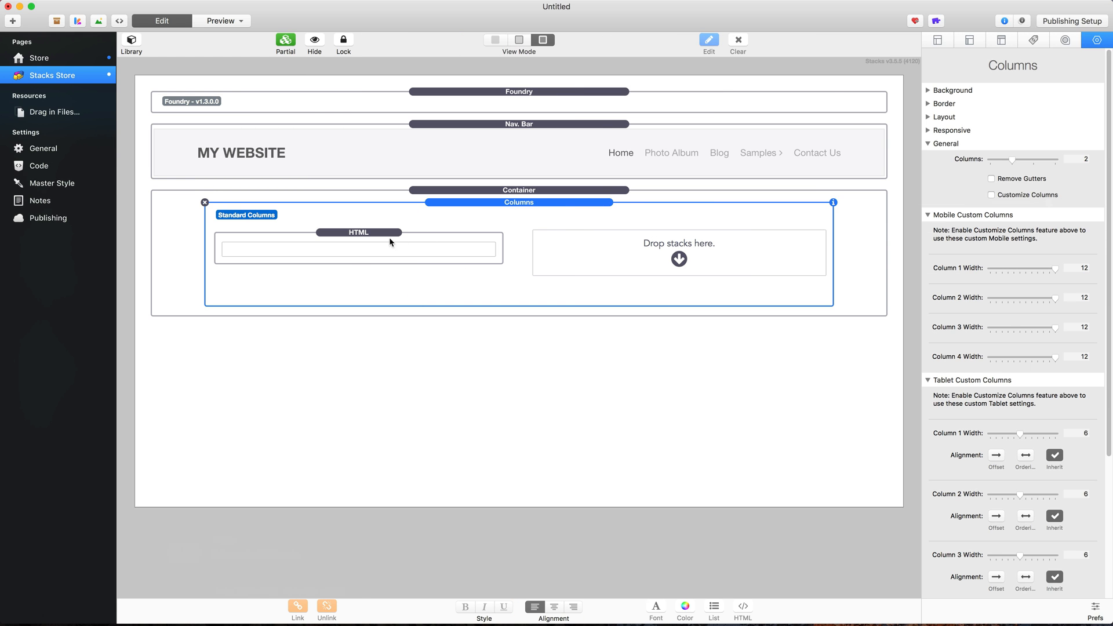
pyautogui.moveTo(660, 266)
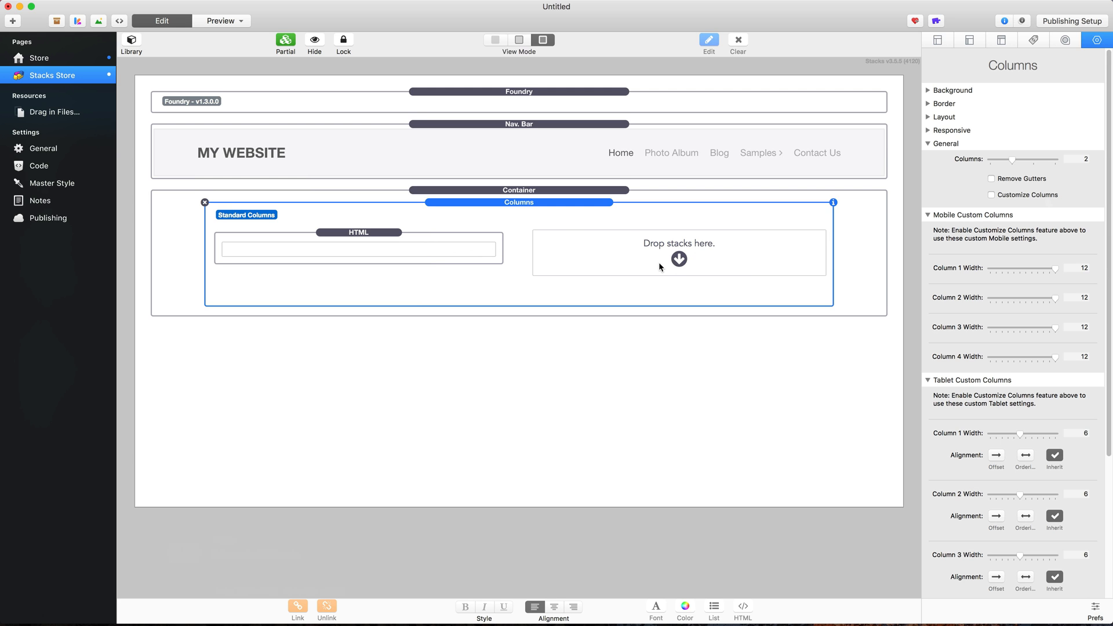
pyautogui.click(992, 195)
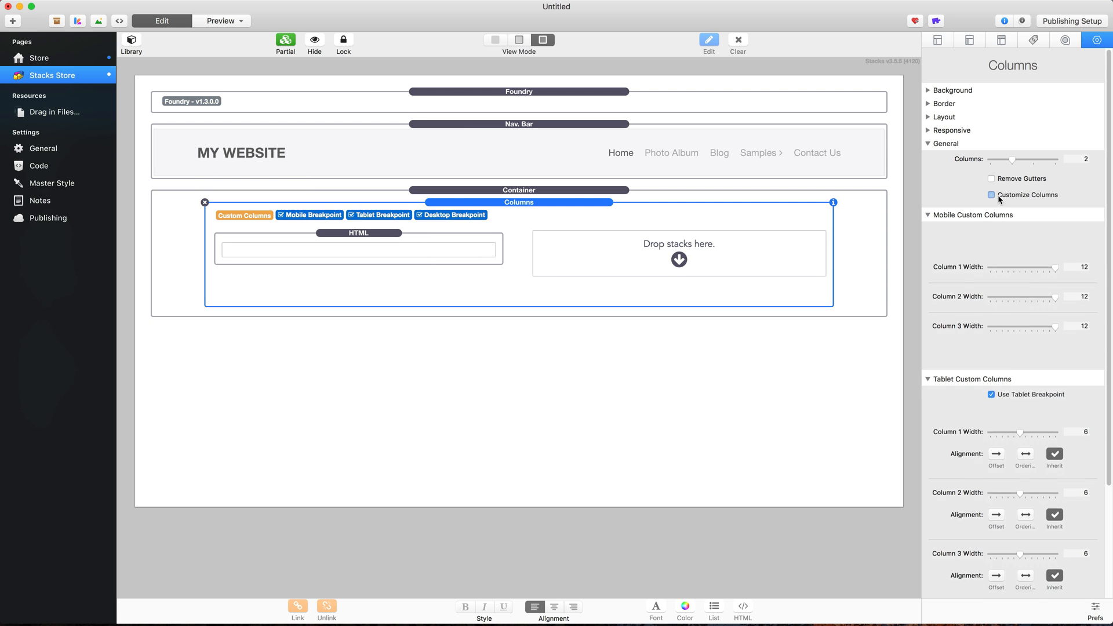
pyautogui.click(993, 195)
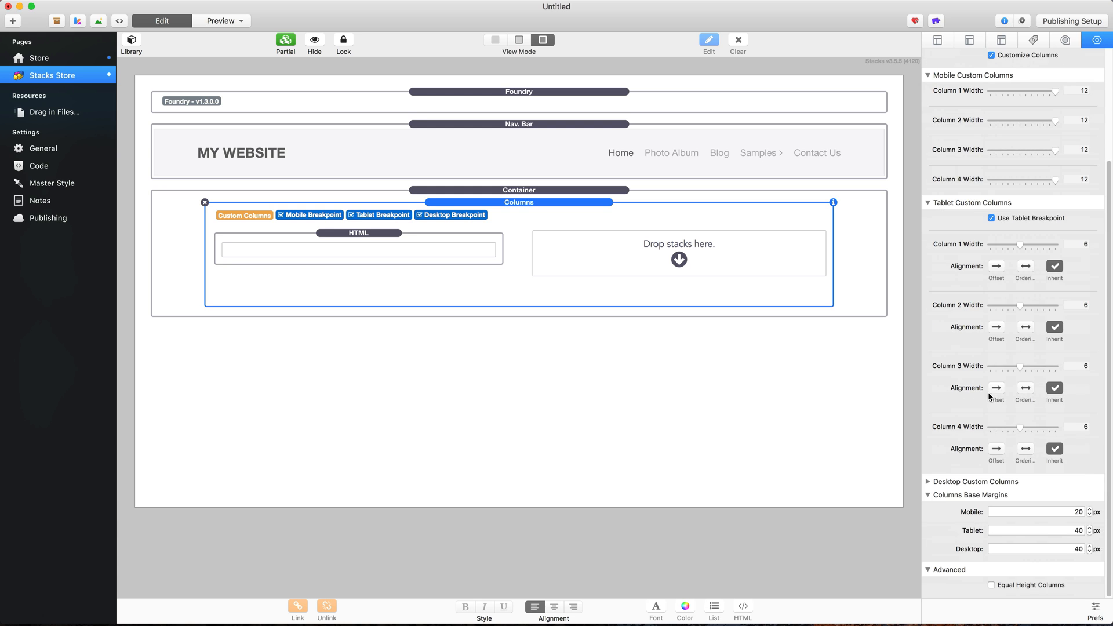
pyautogui.moveTo(1040, 228)
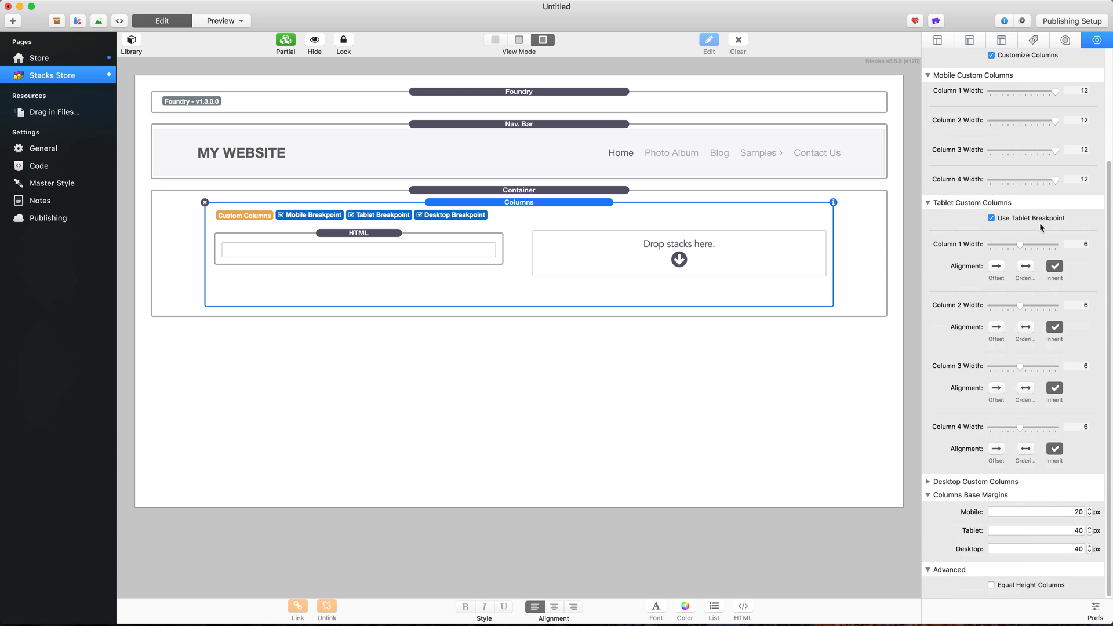
pyautogui.moveTo(1020, 245); pyautogui.dragTo(1046, 244)
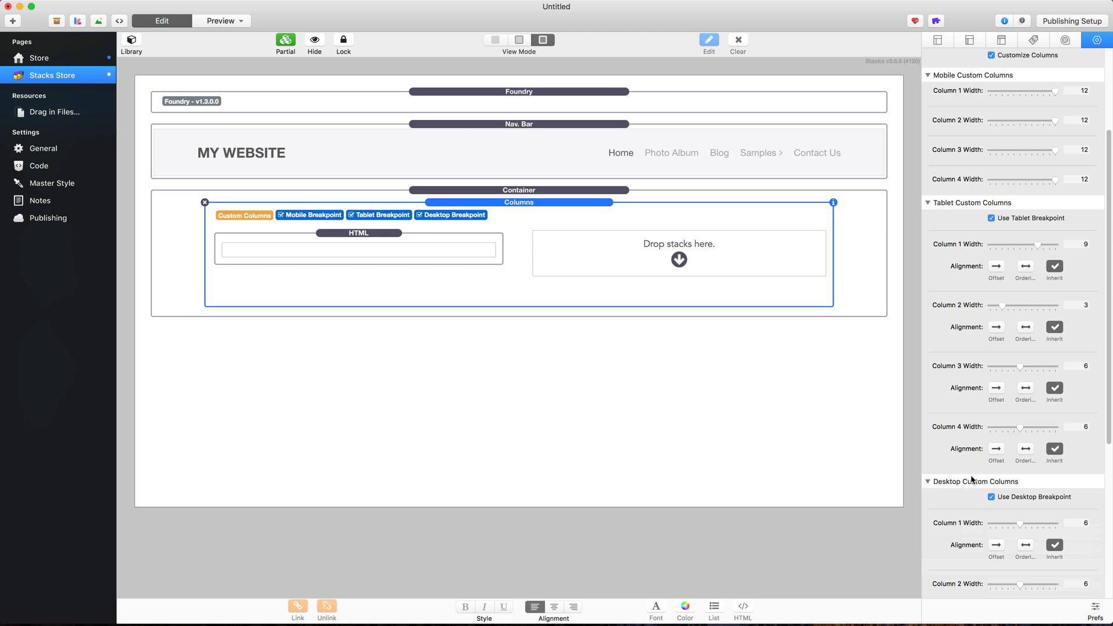
pyautogui.click(990, 498)
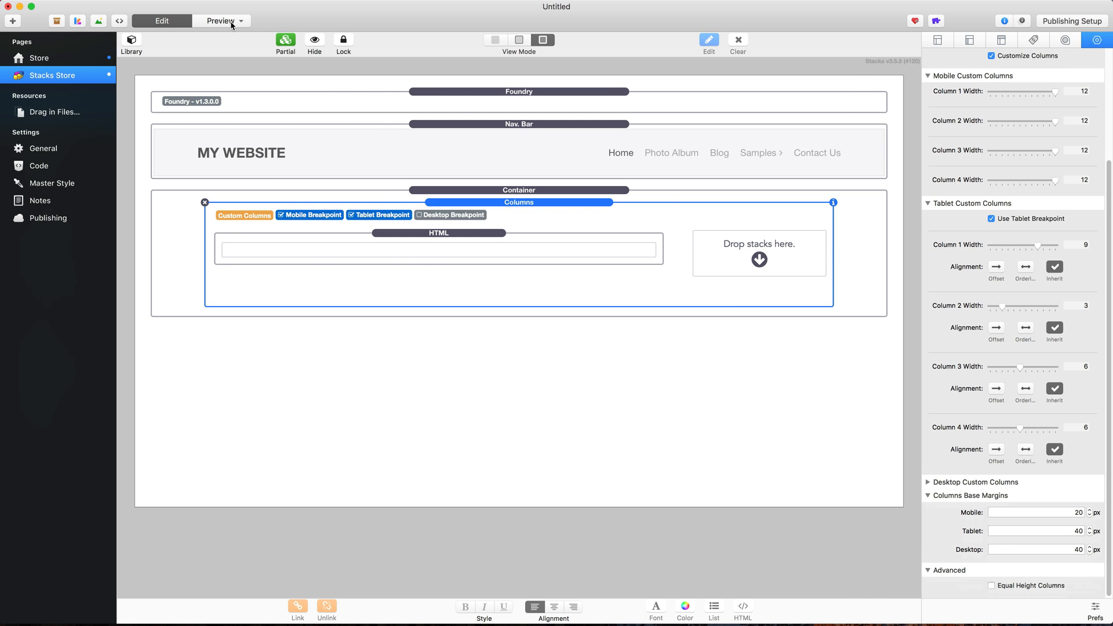
# Preview the store page with the new 9/3 column split.
pyautogui.click(221, 21)
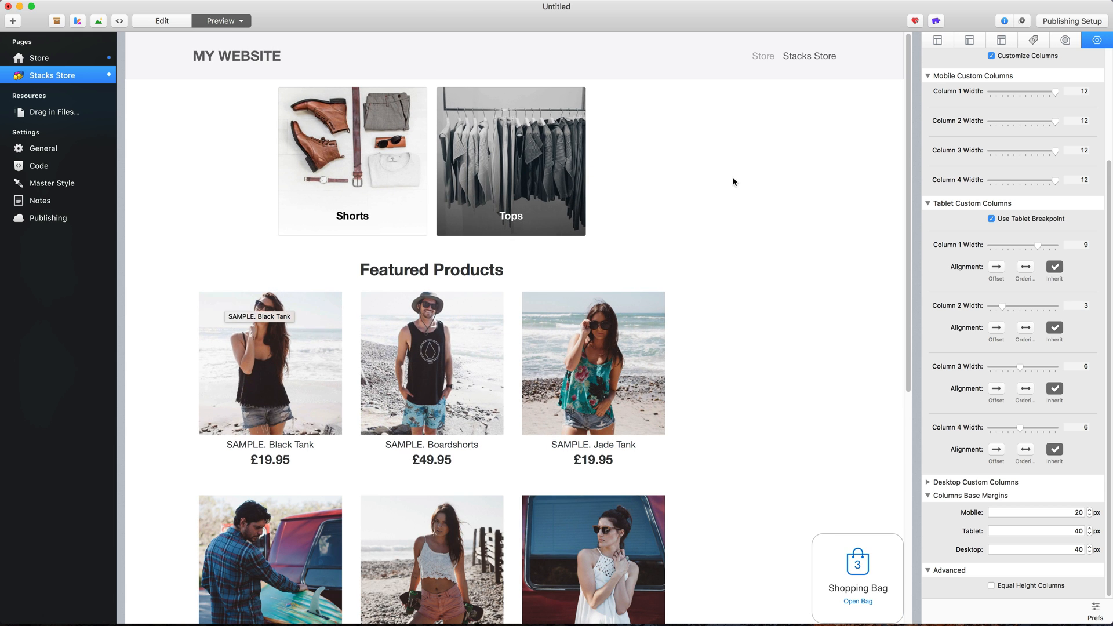
pyautogui.moveTo(786, 178)
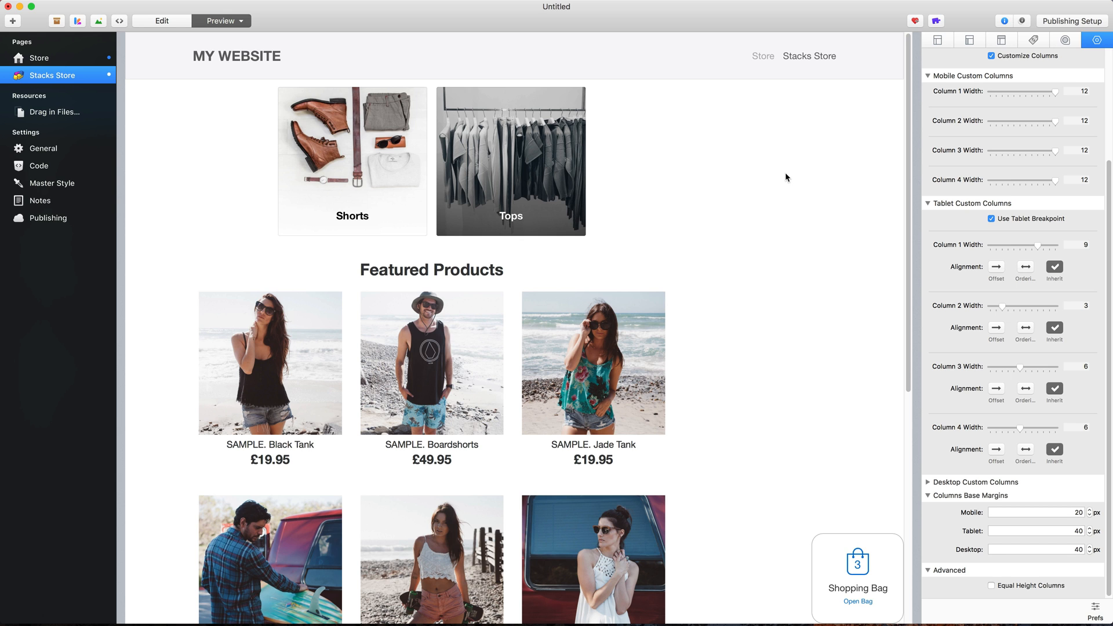
pyautogui.moveTo(745, 228)
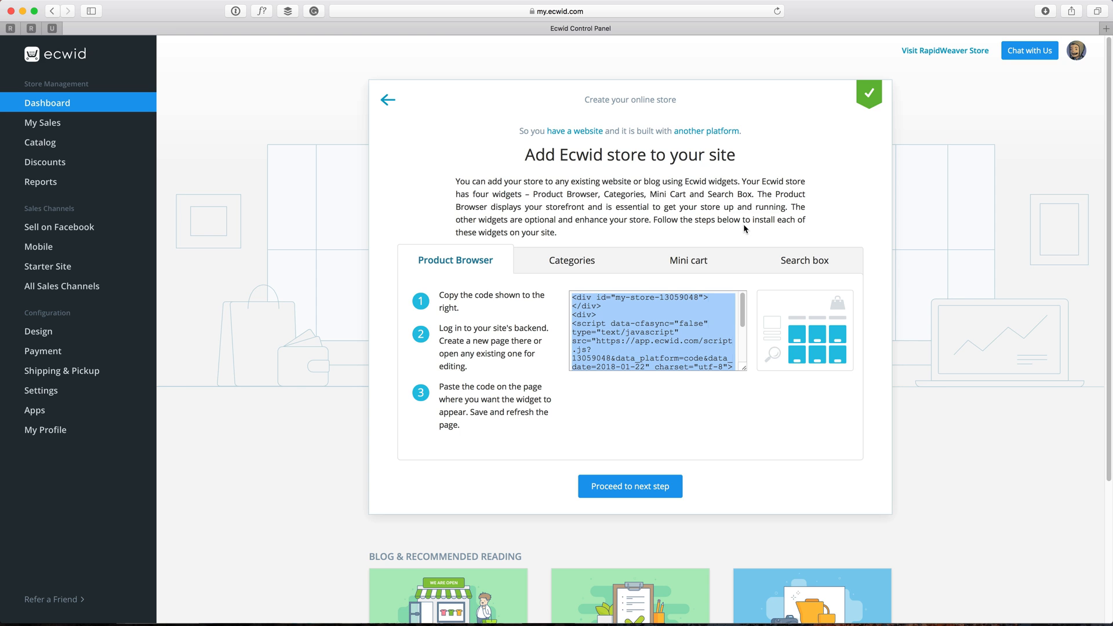
pyautogui.moveTo(725, 251)
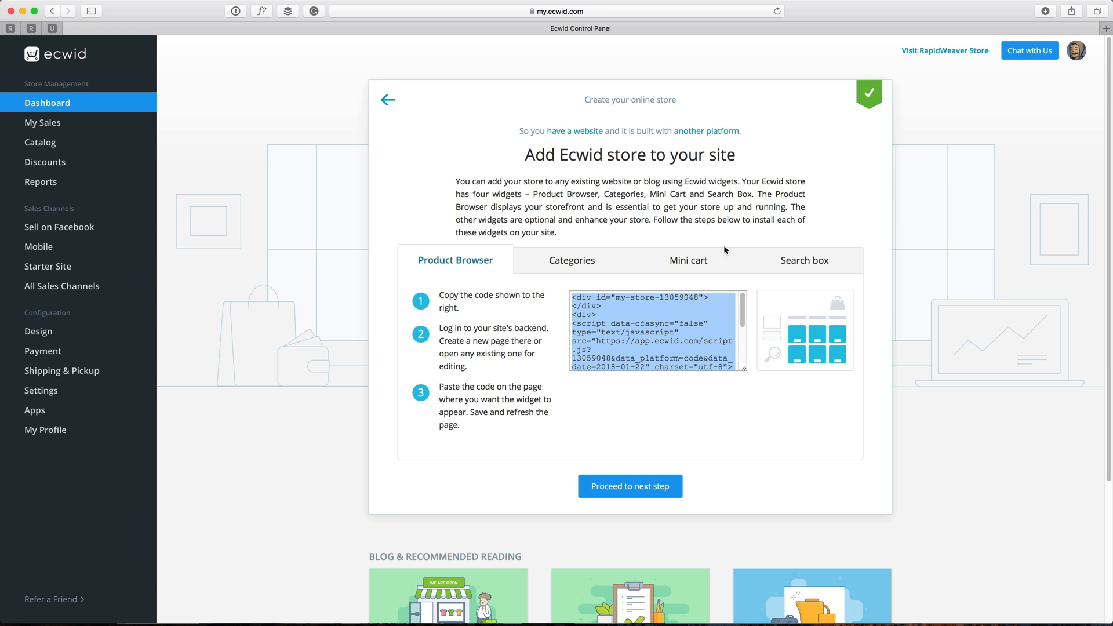
# View the Search box widget code in the Ecwid store-setup wizard.
pyautogui.click(805, 259)
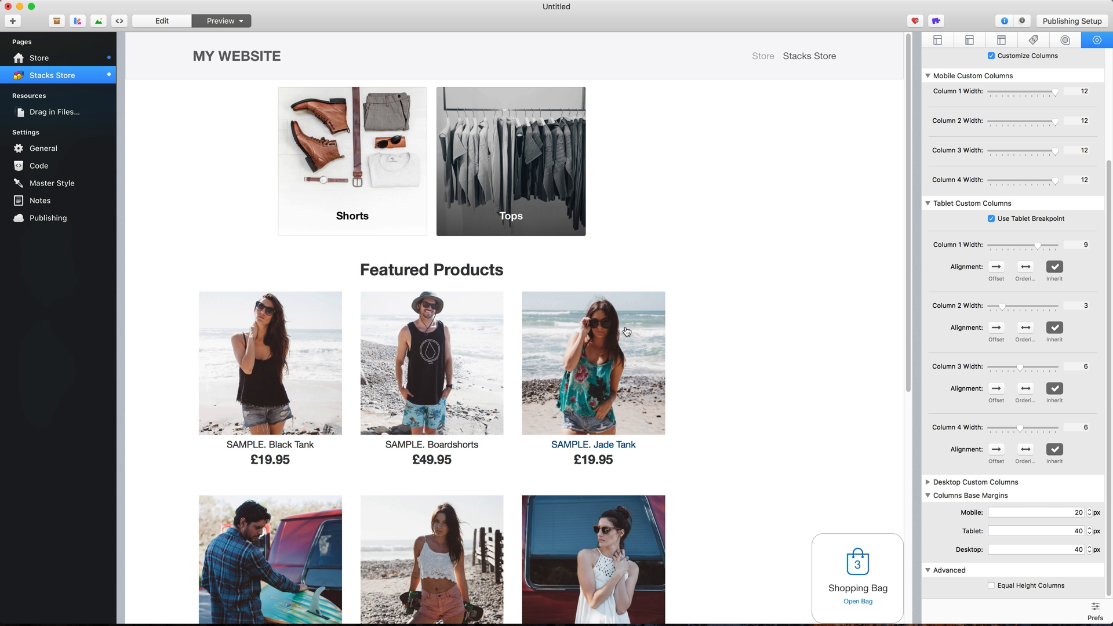
# Return to edit mode and bring up the Stacks Library for a second HTML stack.
pyautogui.click(161, 21)
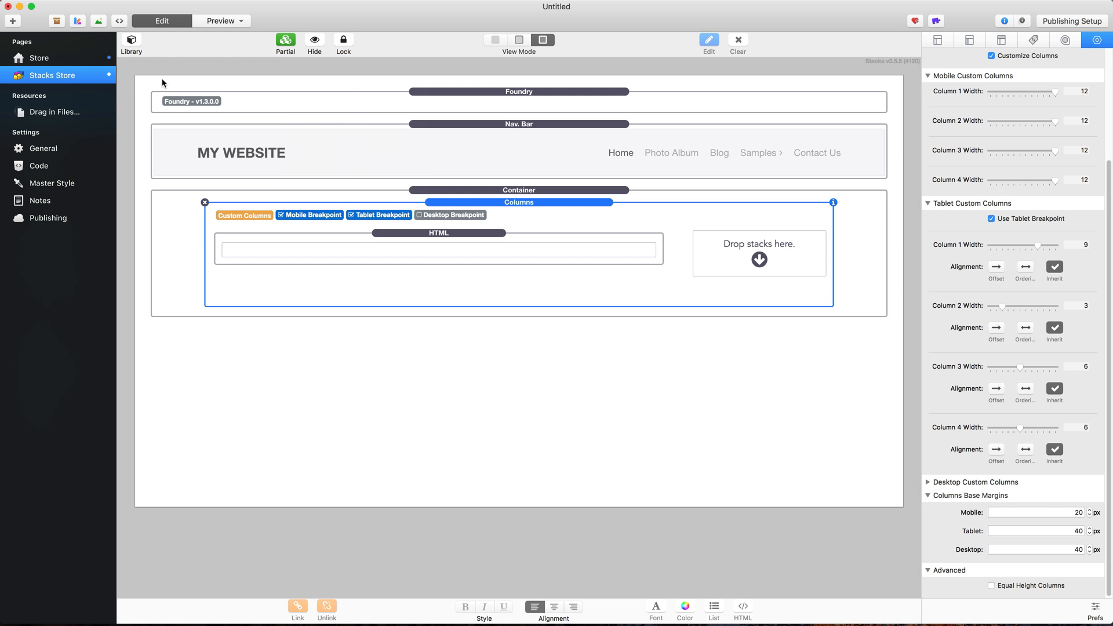
pyautogui.click(131, 40)
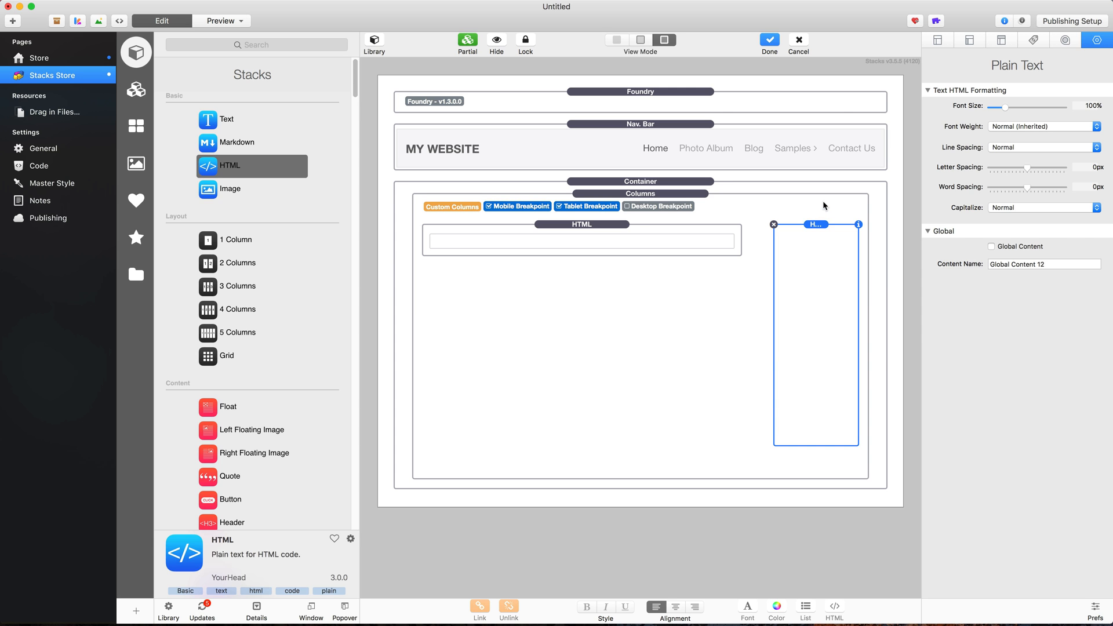
# Preview the page to check the Ecwid search box in the right column.
pyautogui.click(218, 21)
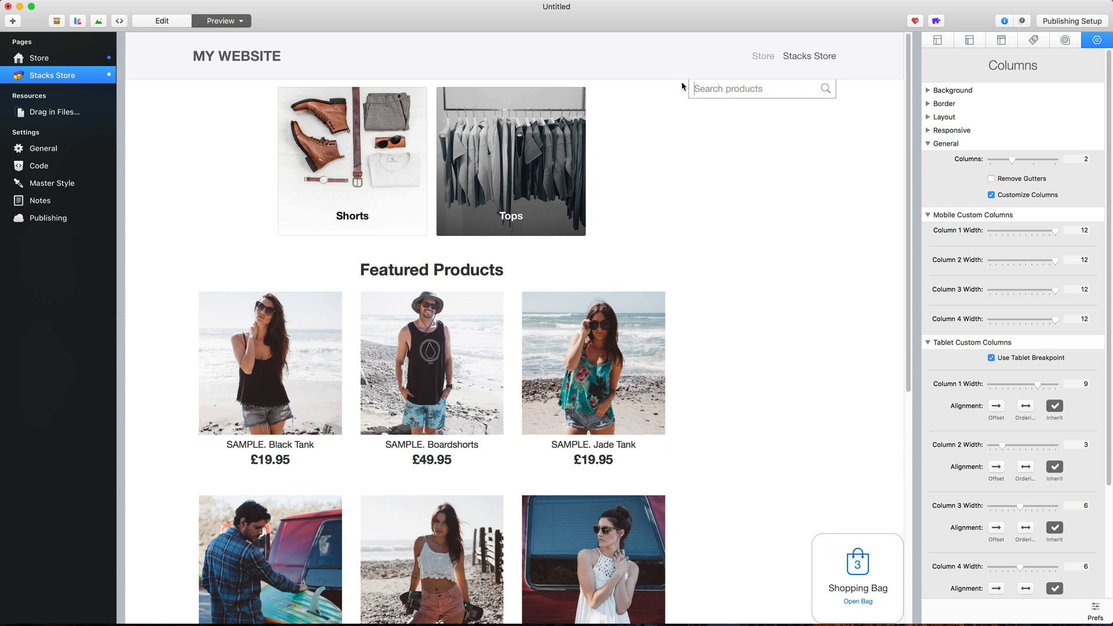
pyautogui.moveTo(823, 209)
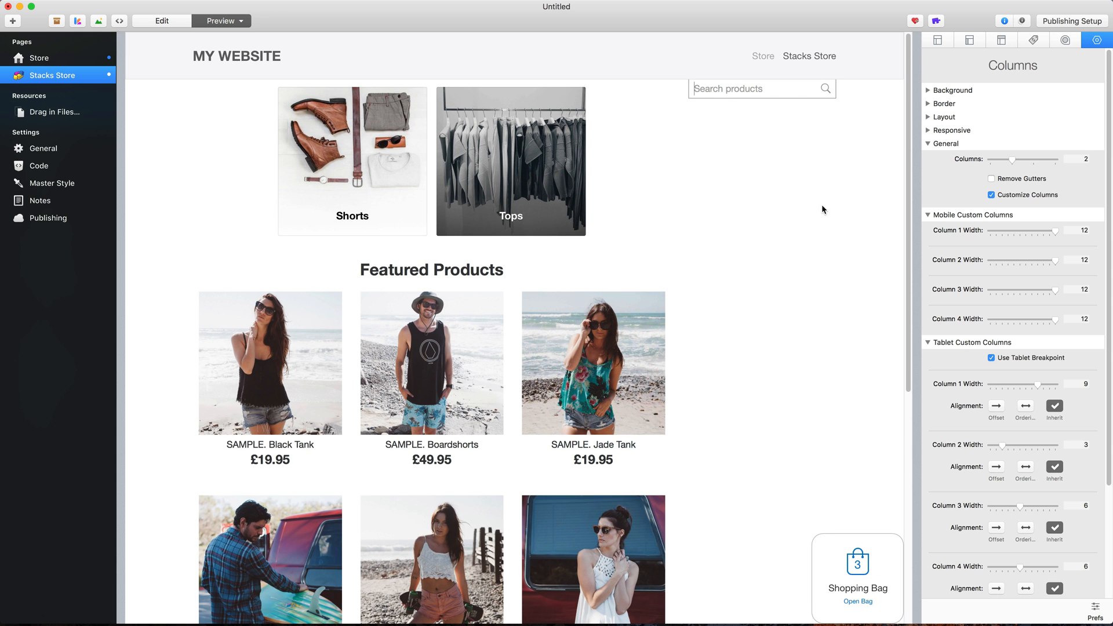
pyautogui.moveTo(841, 139)
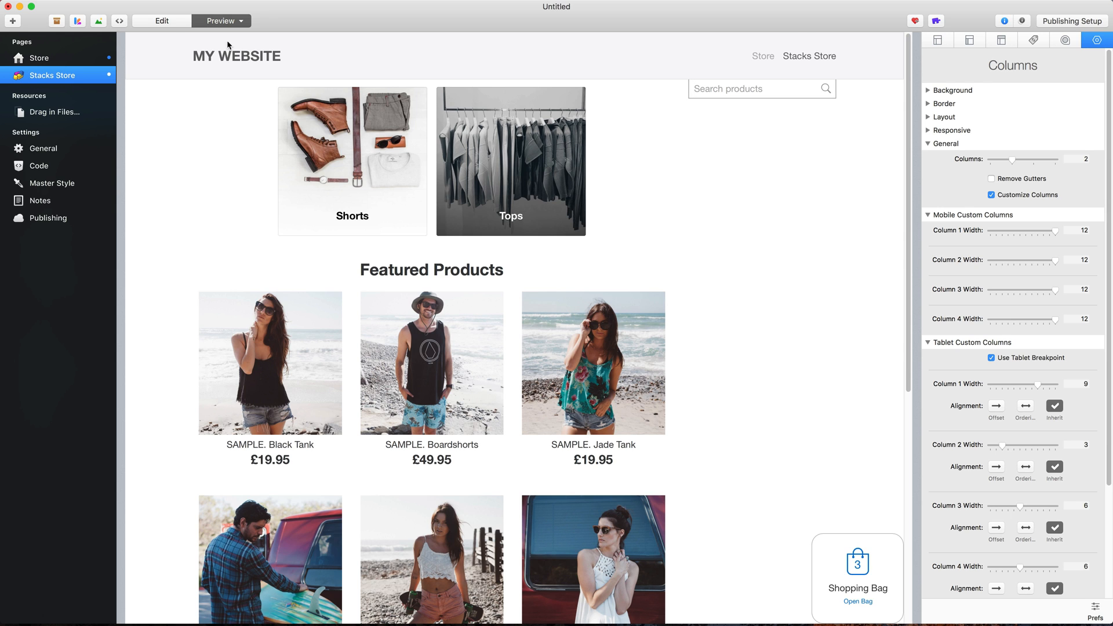
# Add a Foundry Banner stack above the store Container from the library.
pyautogui.click(161, 21)
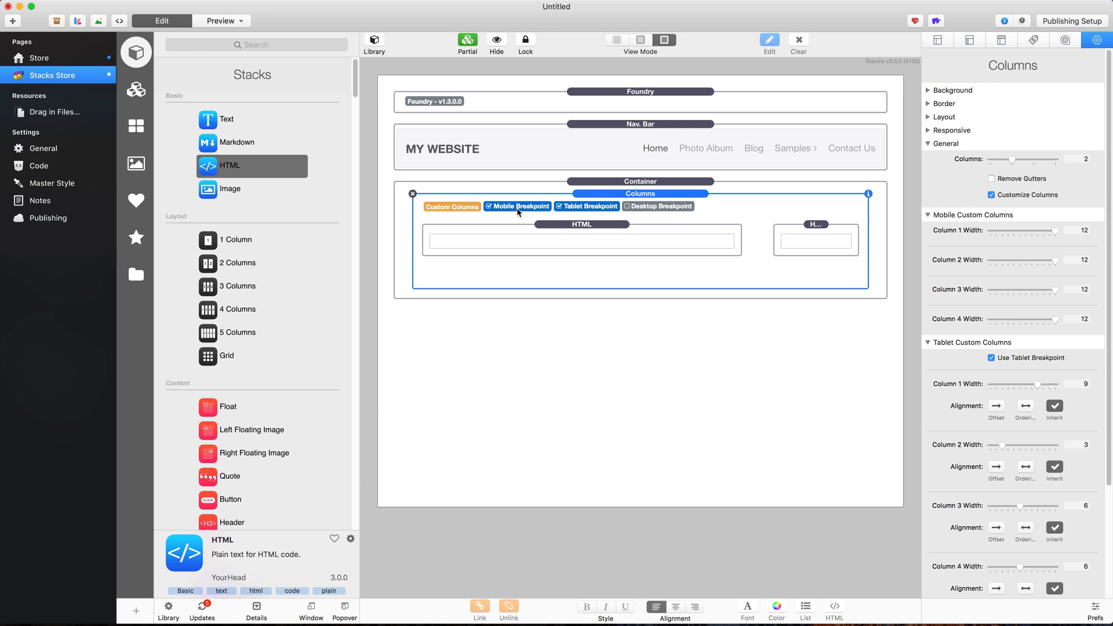
pyautogui.click(136, 275)
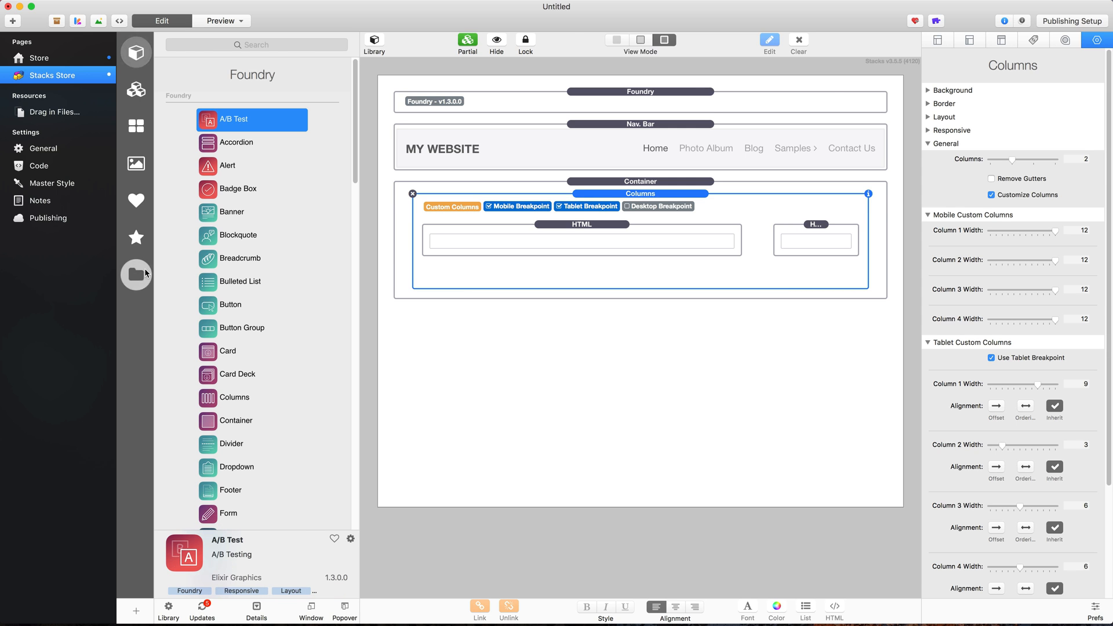
pyautogui.write('banne')
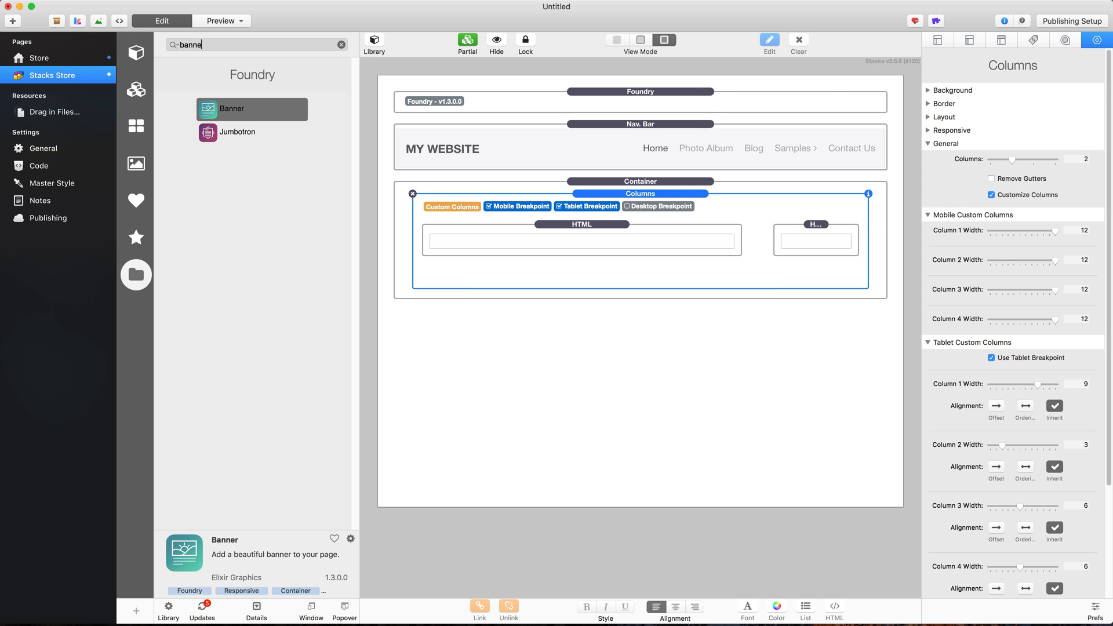
pyautogui.moveTo(252, 109); pyautogui.dragTo(498, 176)
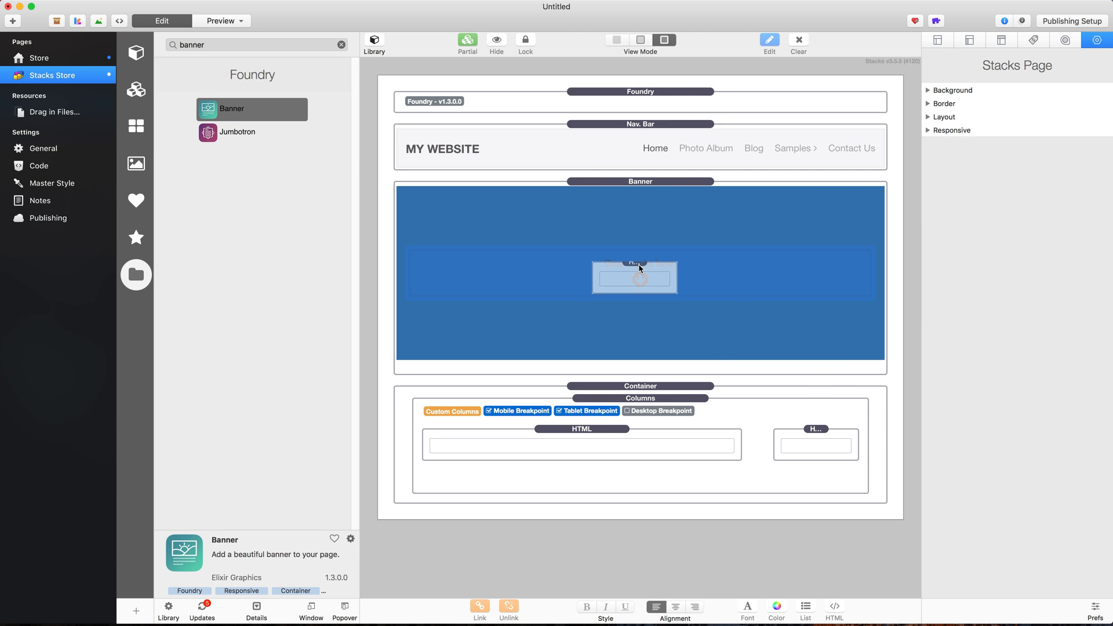
# Move the search-box HTML stack into the banner and turn off custom column widths.
pyautogui.click(634, 277)
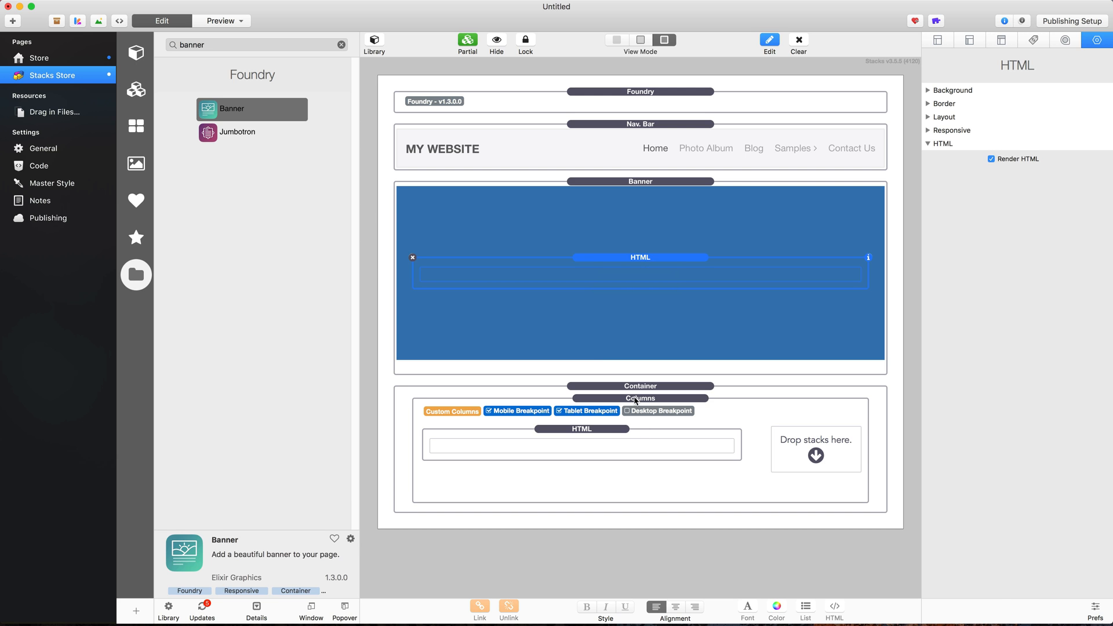
pyautogui.click(638, 398)
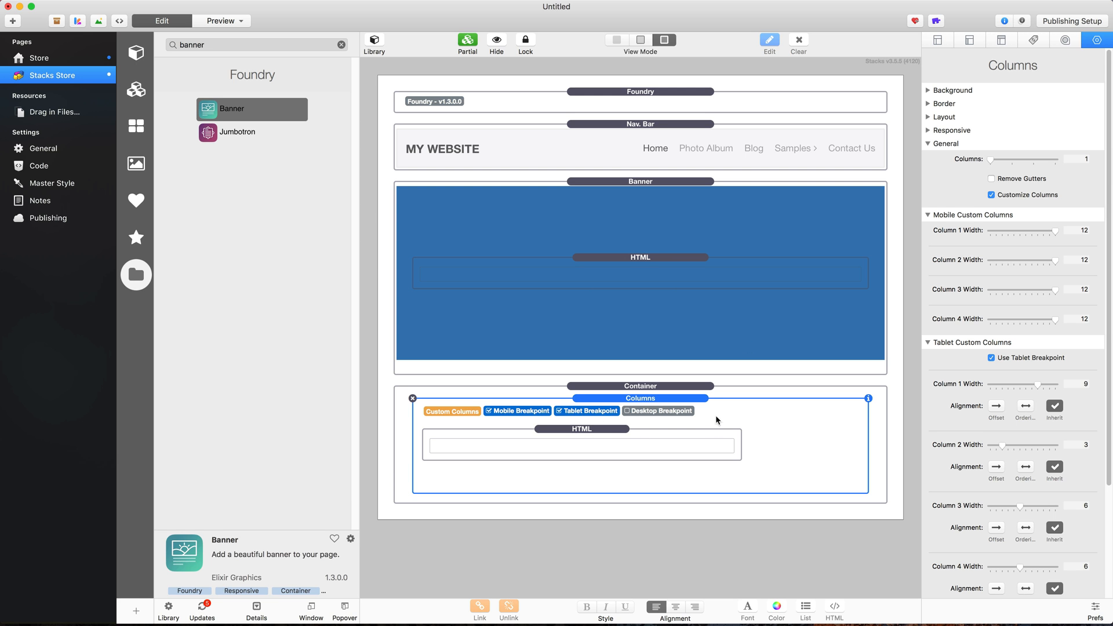
pyautogui.click(992, 195)
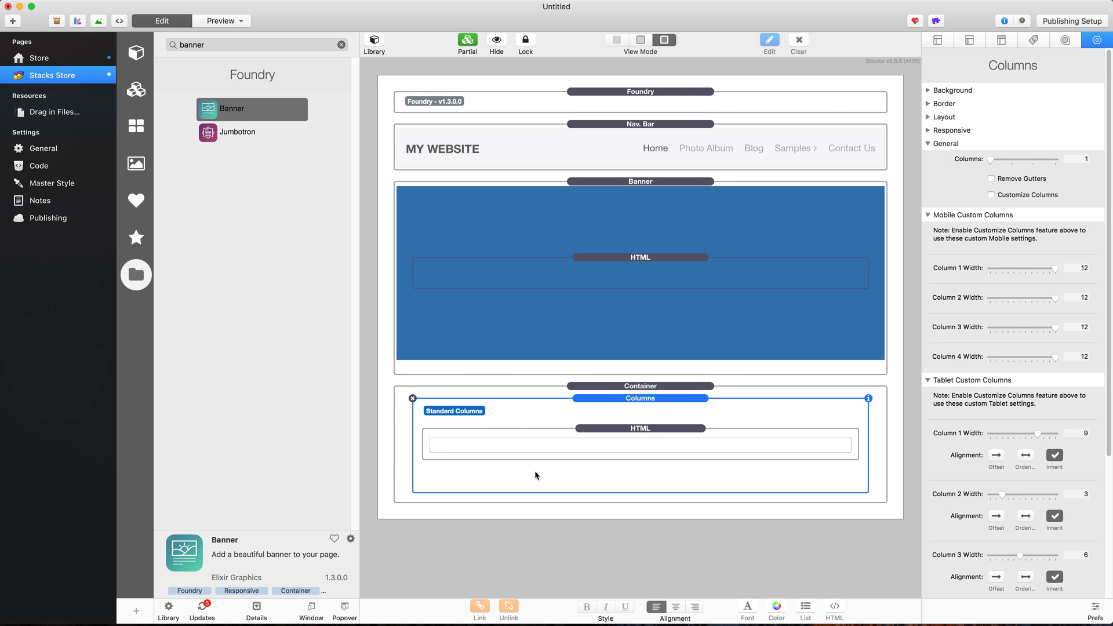
pyautogui.moveTo(669, 458)
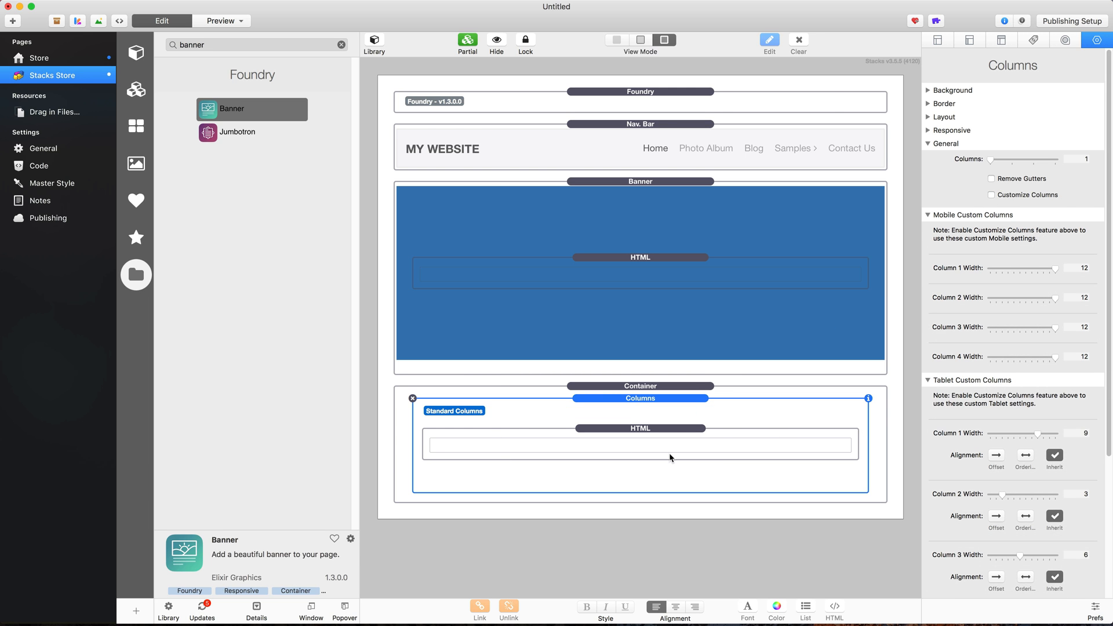
pyautogui.click(220, 21)
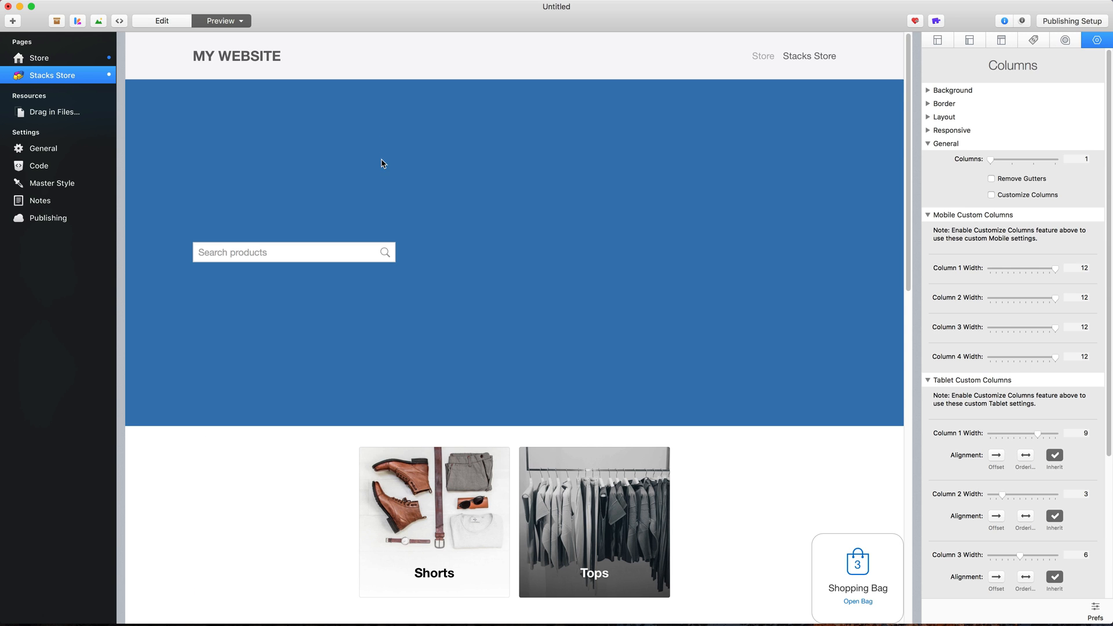
# Try the bannered search box in preview, then grab Ecwid's Categories widget code.
pyautogui.click(291, 252)
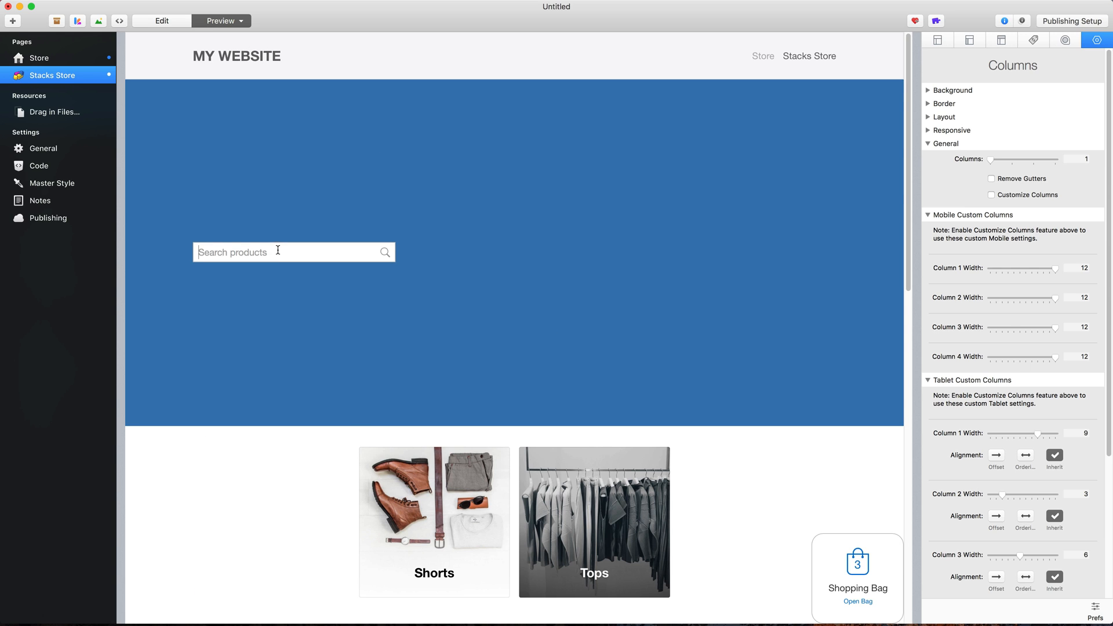
pyautogui.scroll(-3)
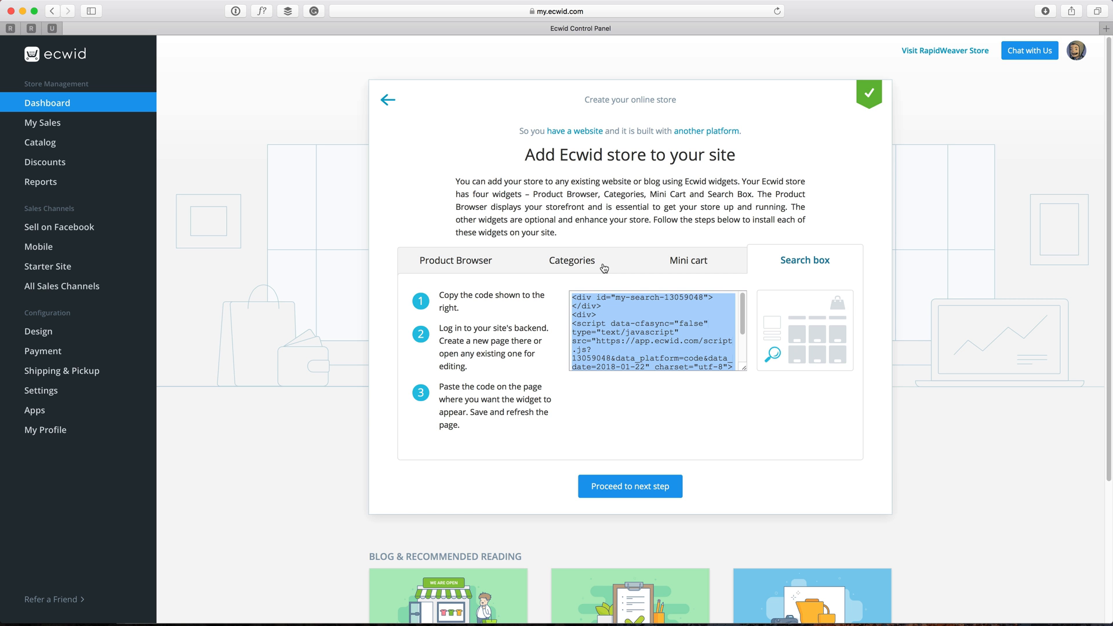
pyautogui.click(572, 260)
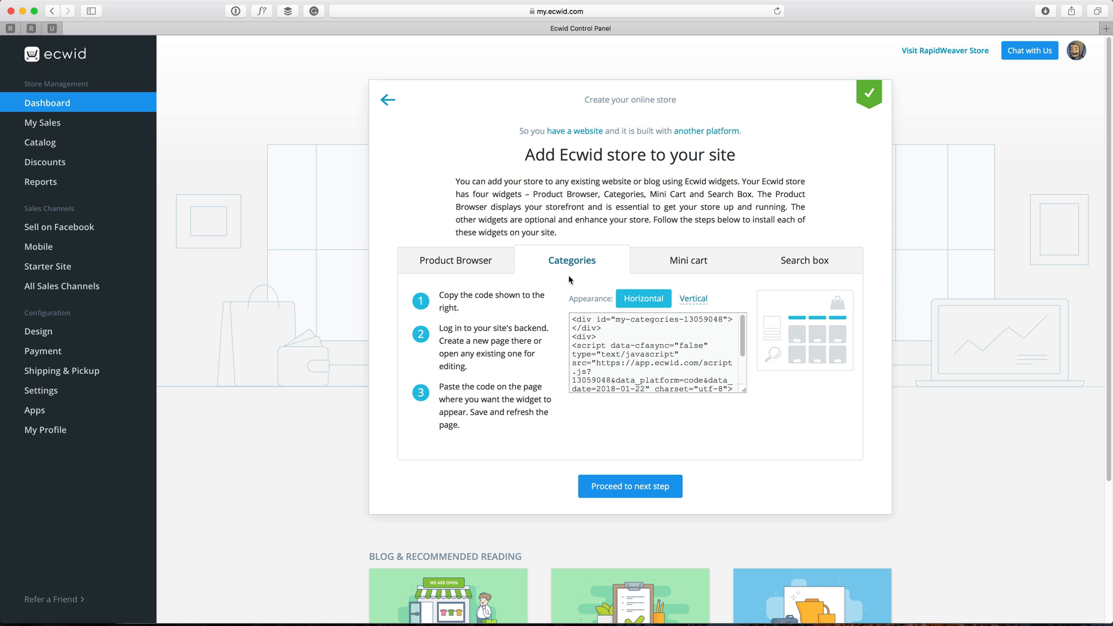
pyautogui.click(651, 354)
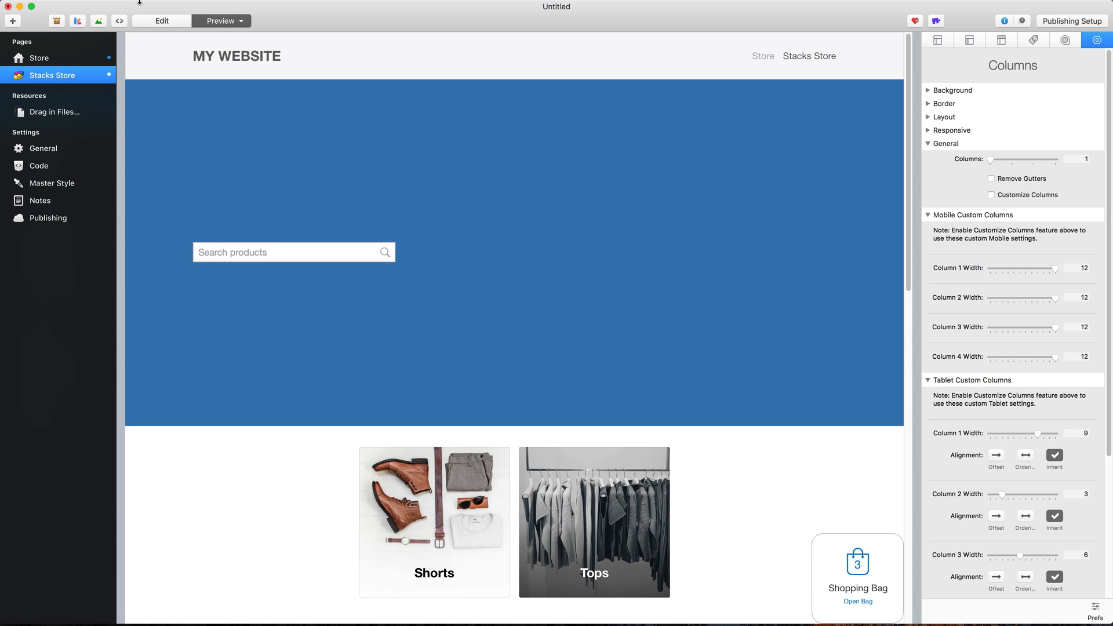
# Return to editing the page to add a second HTML block in the banner.
pyautogui.click(161, 21)
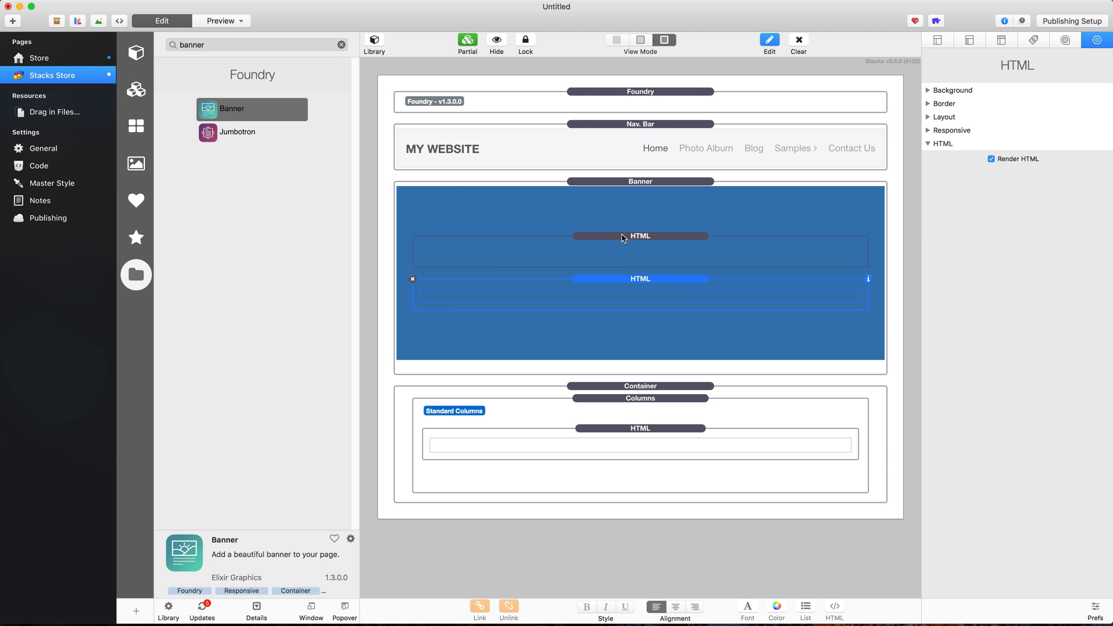
# Add a Header stack to the banner reading 'Ben's Store'.
pyautogui.click(341, 45)
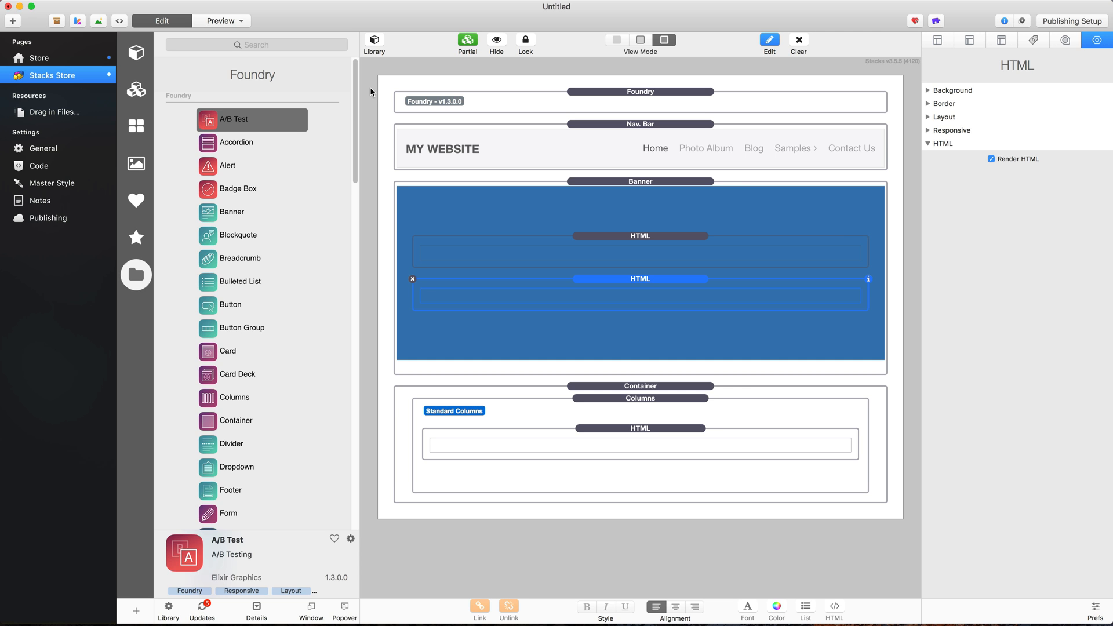
pyautogui.moveTo(278, 122)
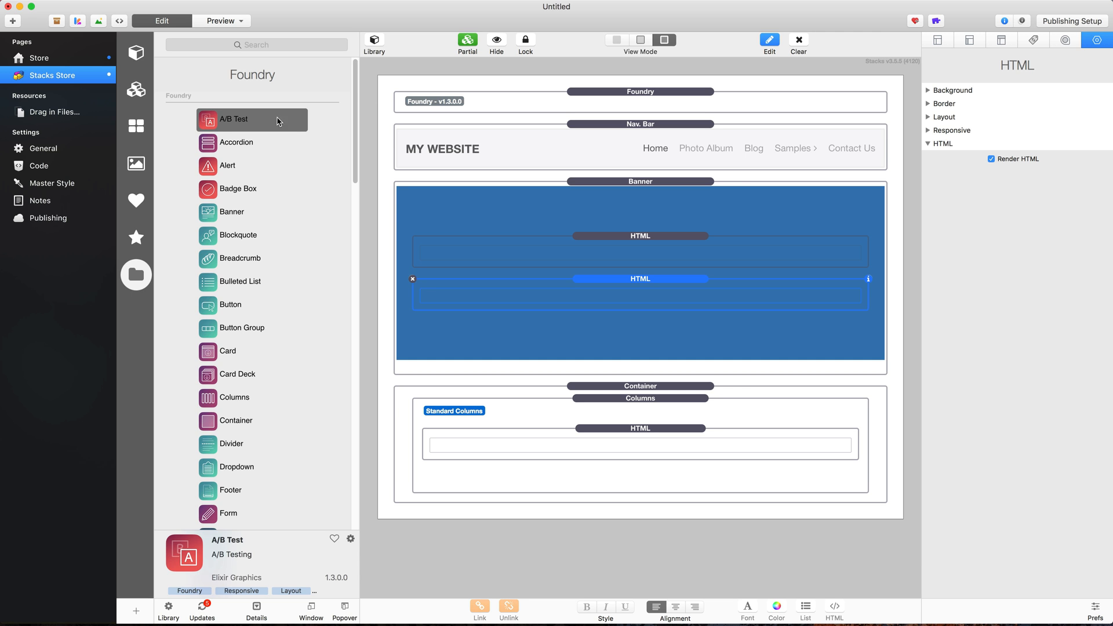
pyautogui.scroll(-3)
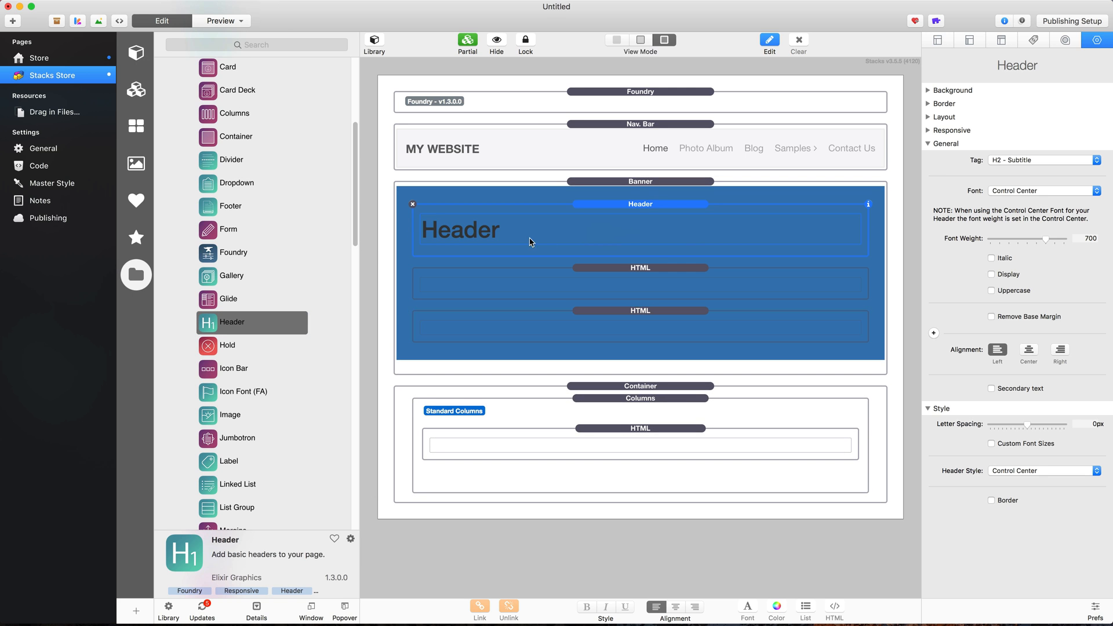
pyautogui.write("Ben's Store")
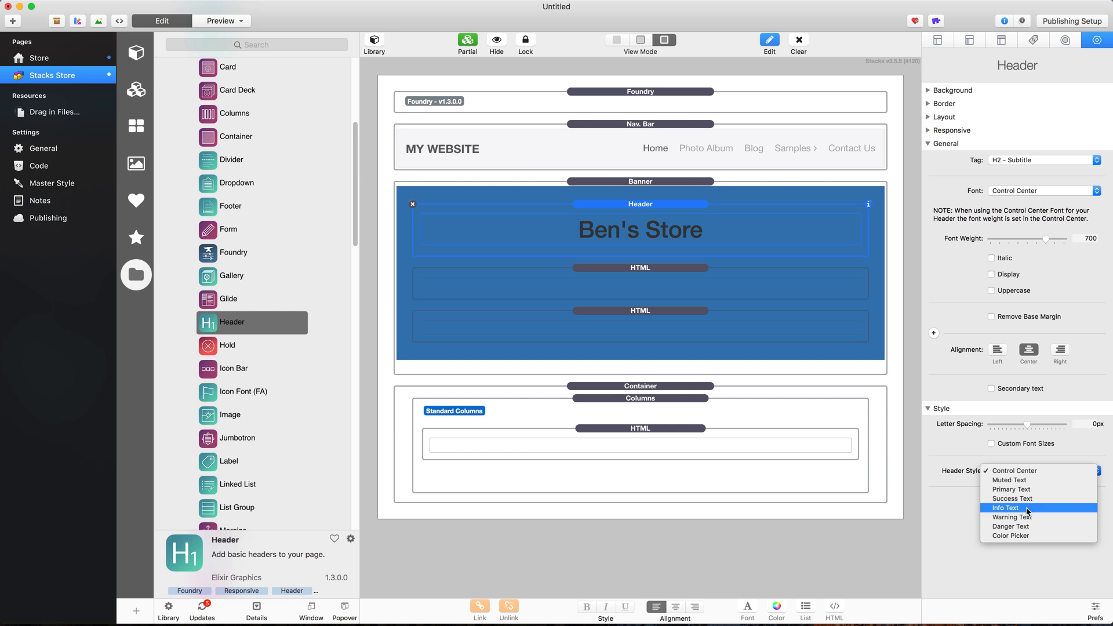
pyautogui.moveTo(1011, 523)
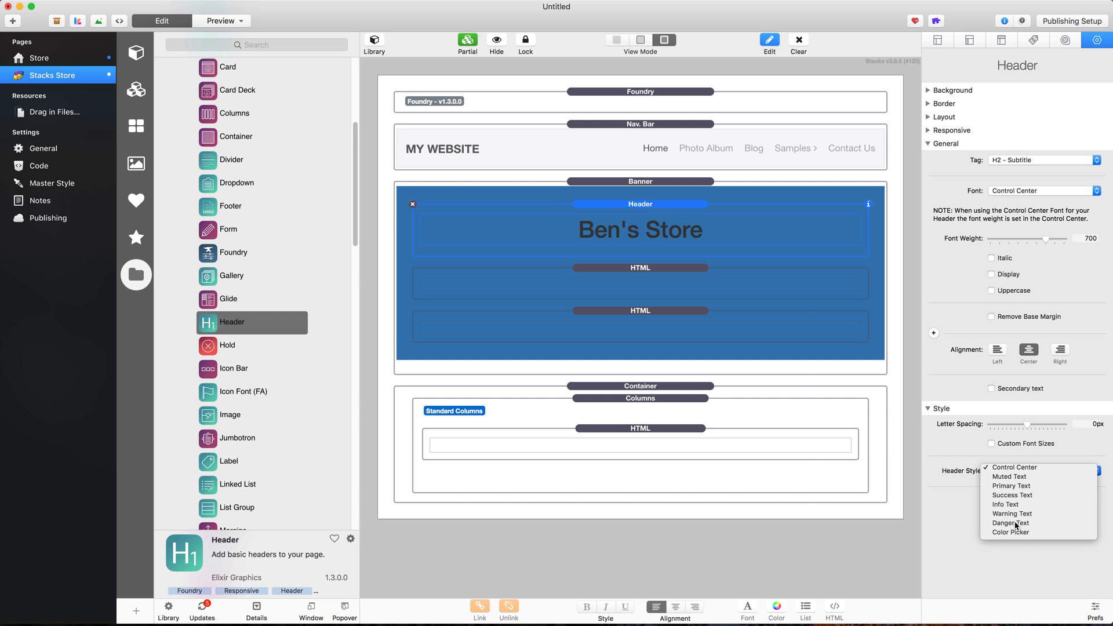
# Colour the heading white via the Color Picker style and preview the page.
pyautogui.click(1011, 533)
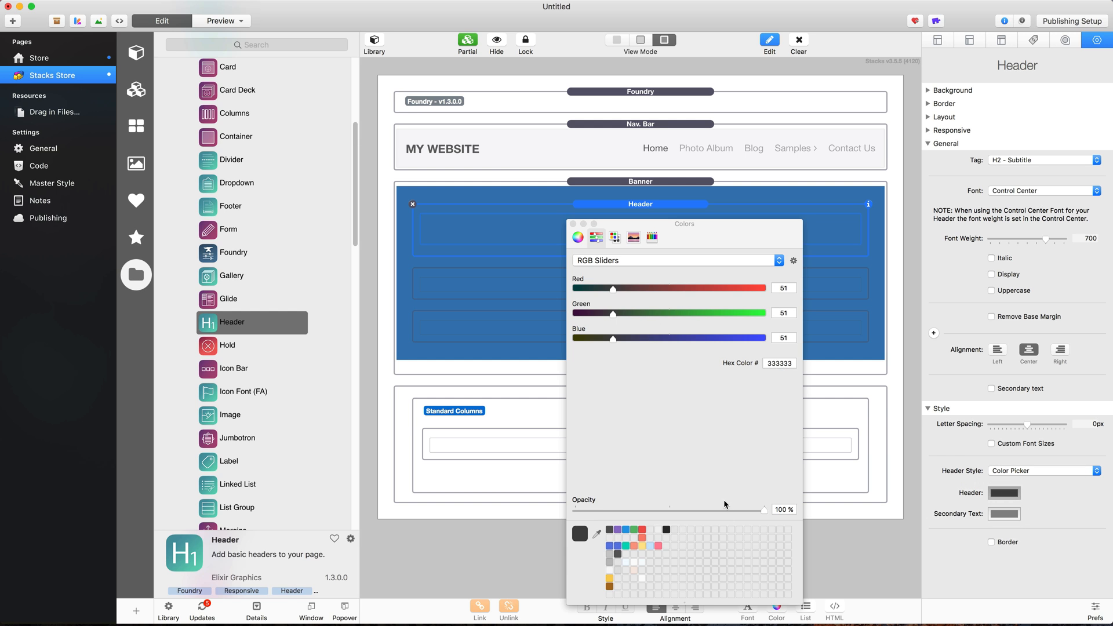
pyautogui.click(577, 237)
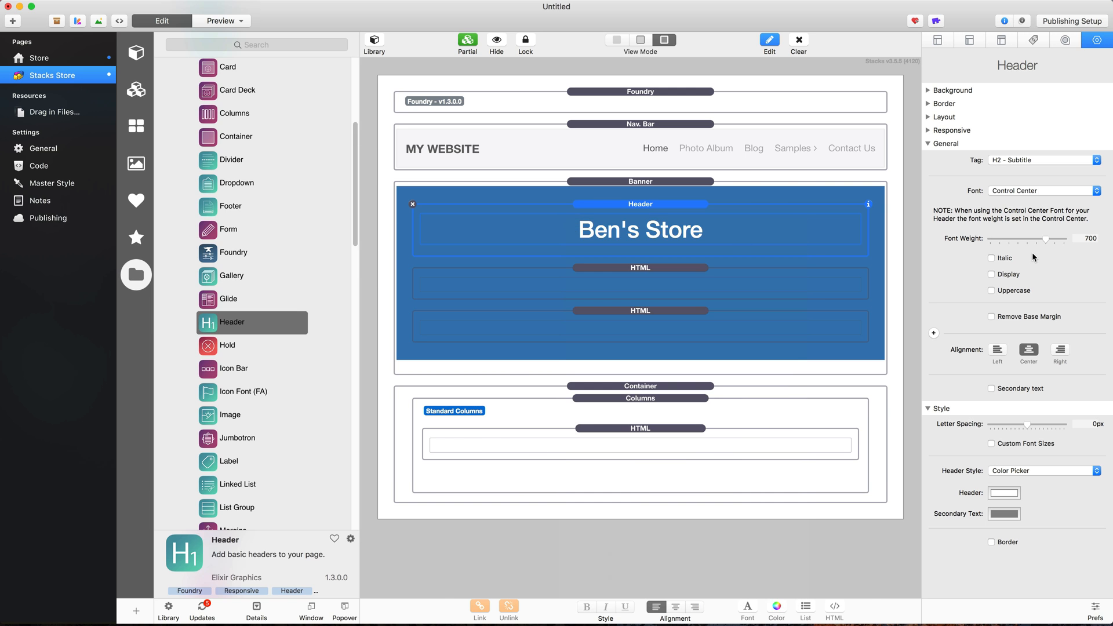
pyautogui.click(220, 21)
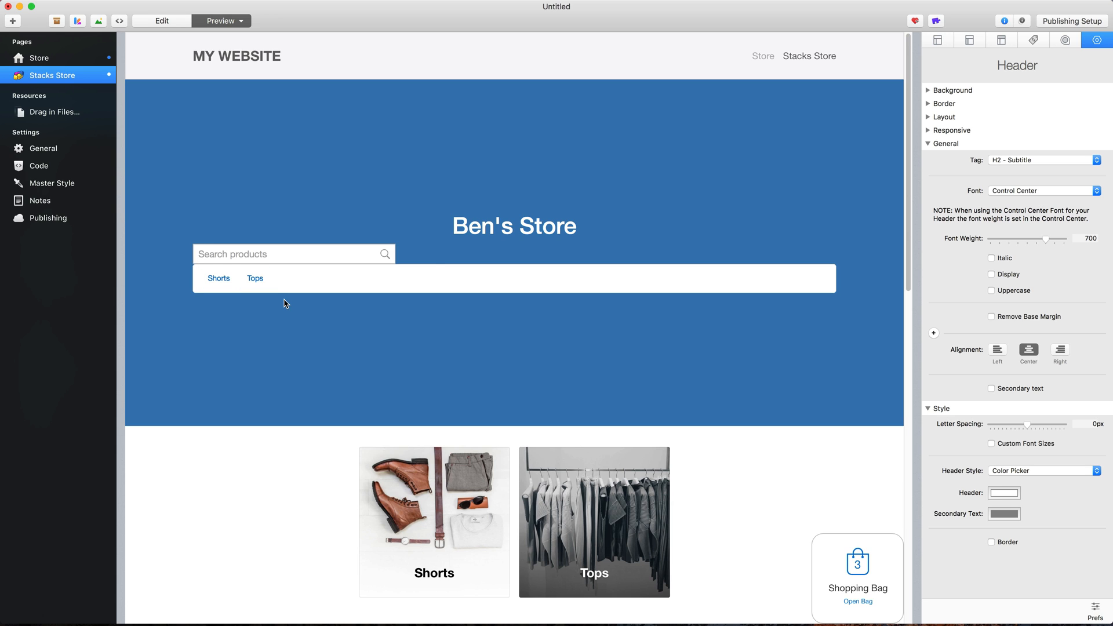
pyautogui.moveTo(435, 253)
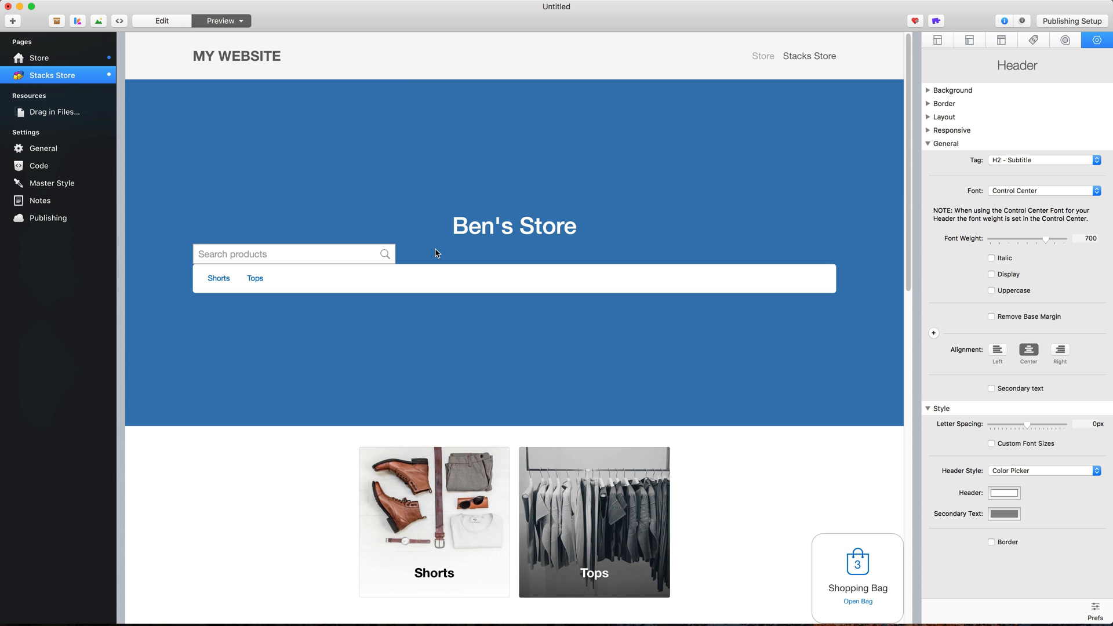
# Search 'sa' in the Ecwid Products catalog after previewing the finished banner.
pyautogui.write('sa')
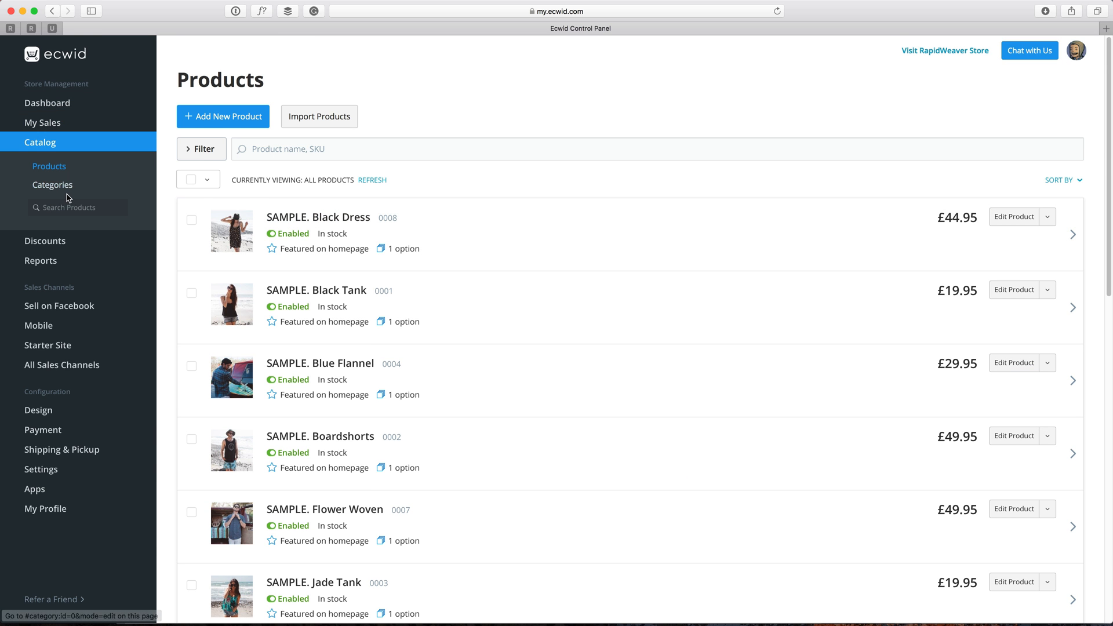
# List the nine sample products assigned to the Store Front page category.
pyautogui.click(52, 184)
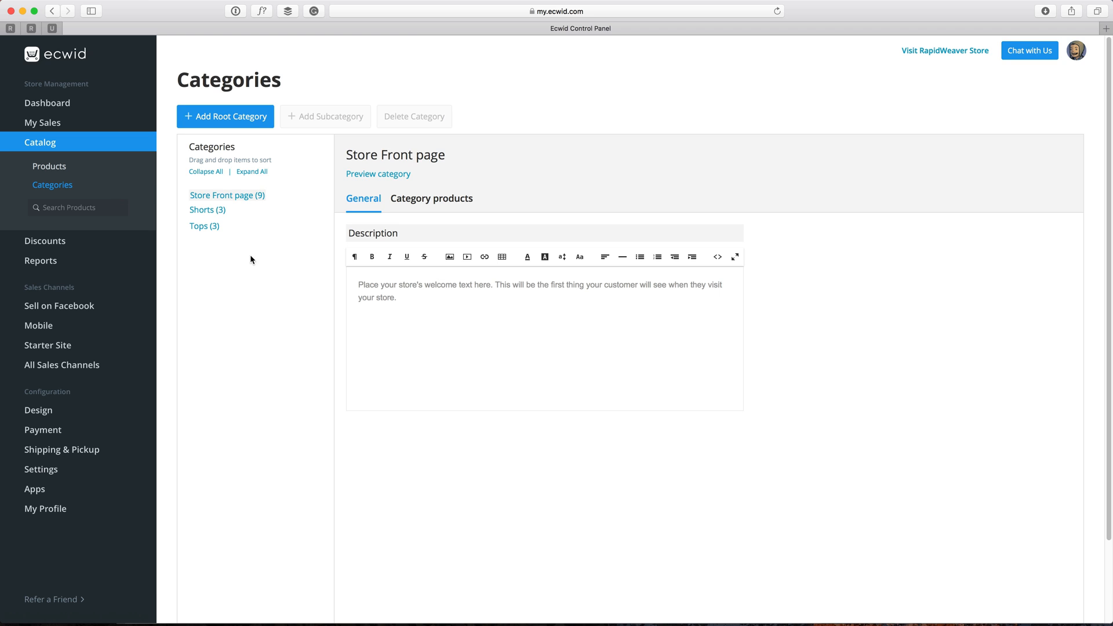
pyautogui.click(432, 198)
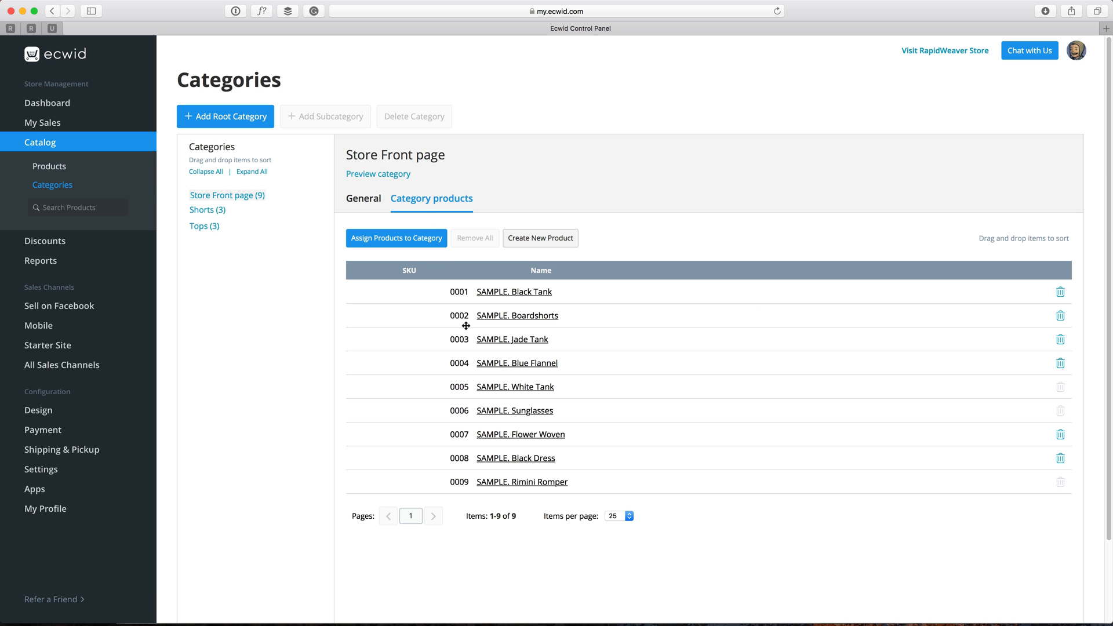